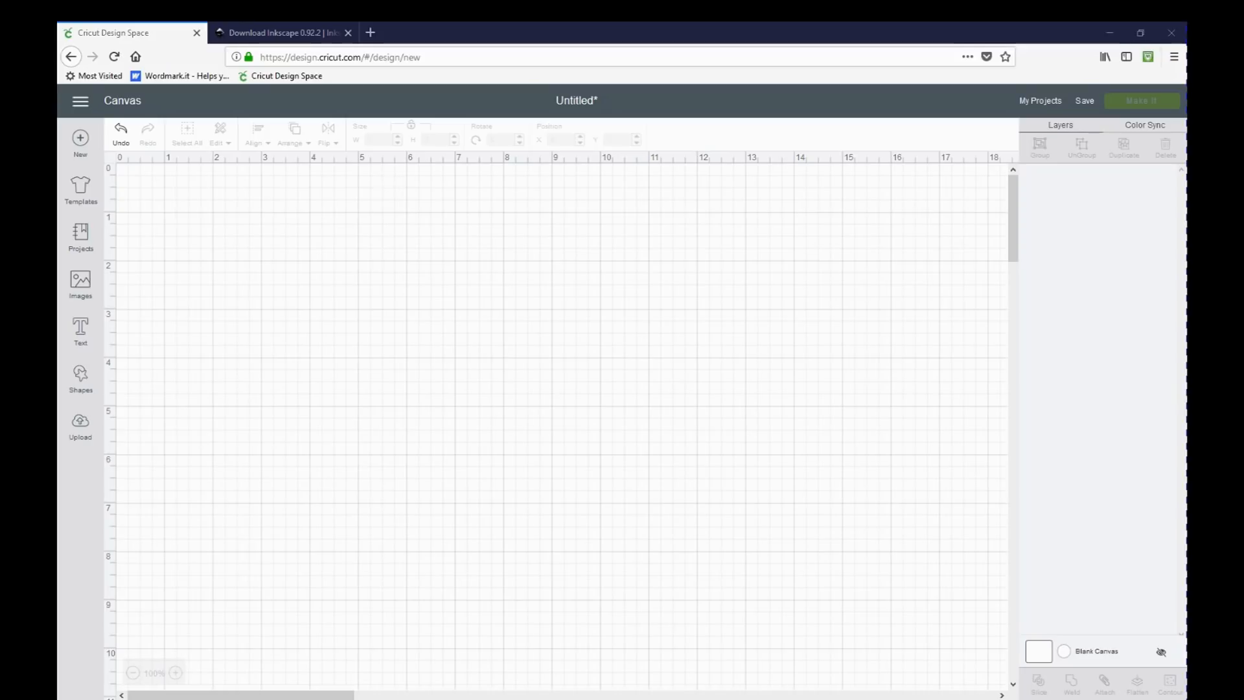
pyautogui.moveTo(142, 166)
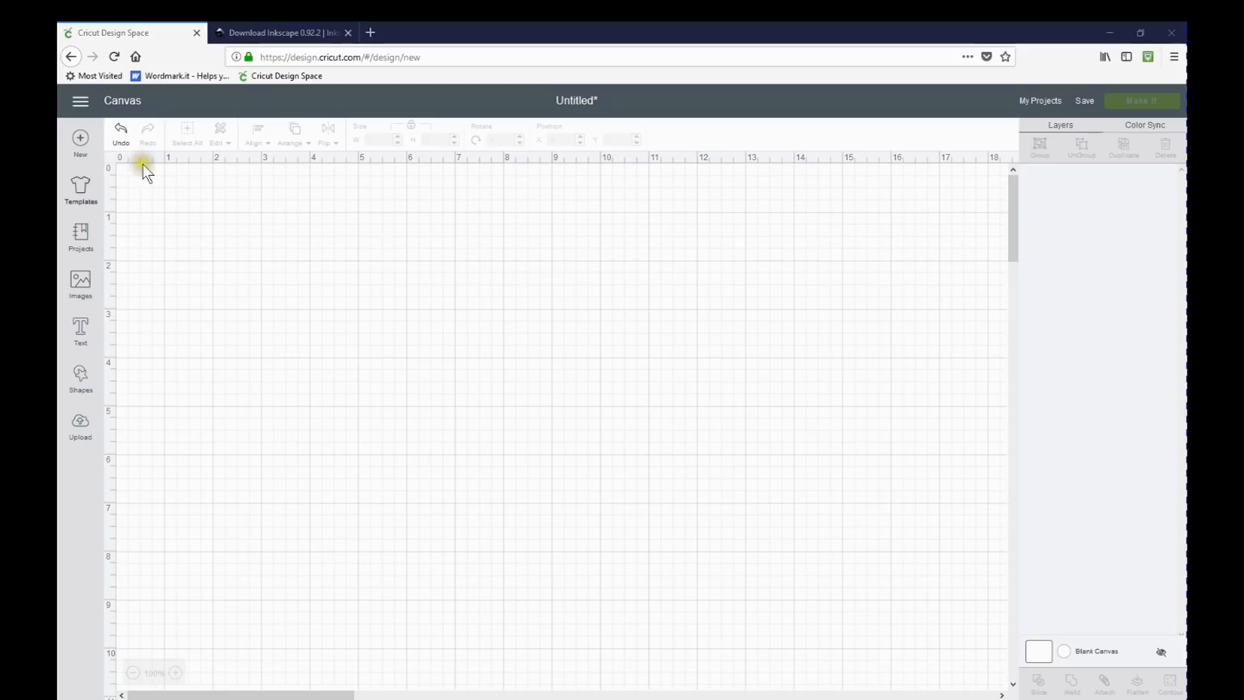
# Switch from Cricut Design Space to the 'Download Inkscape 0.92.2' browser tab
pyautogui.click(282, 32)
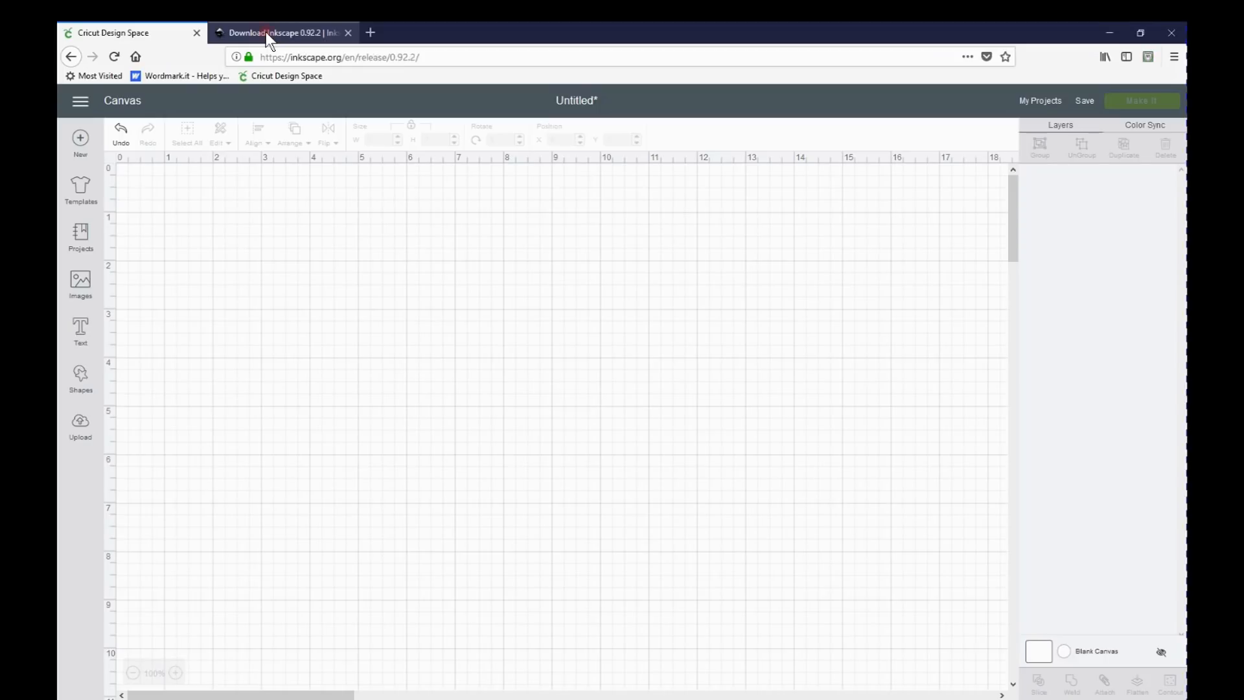
pyautogui.click(278, 33)
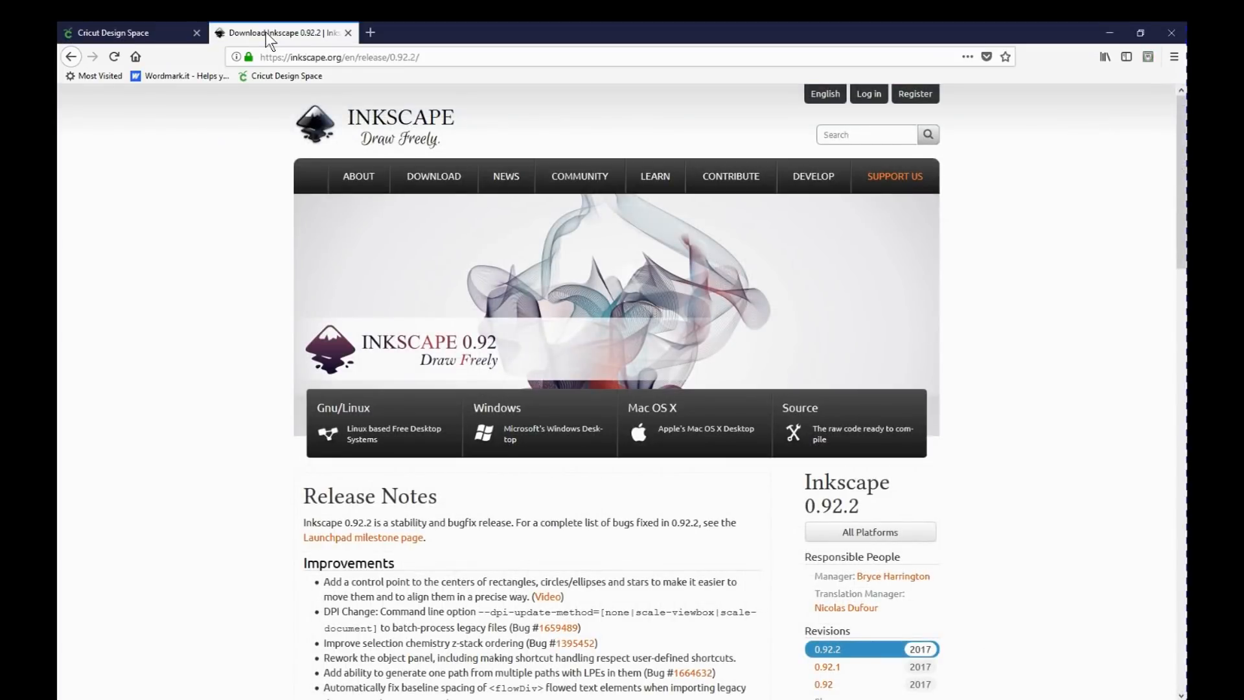
pyautogui.moveTo(400, 147)
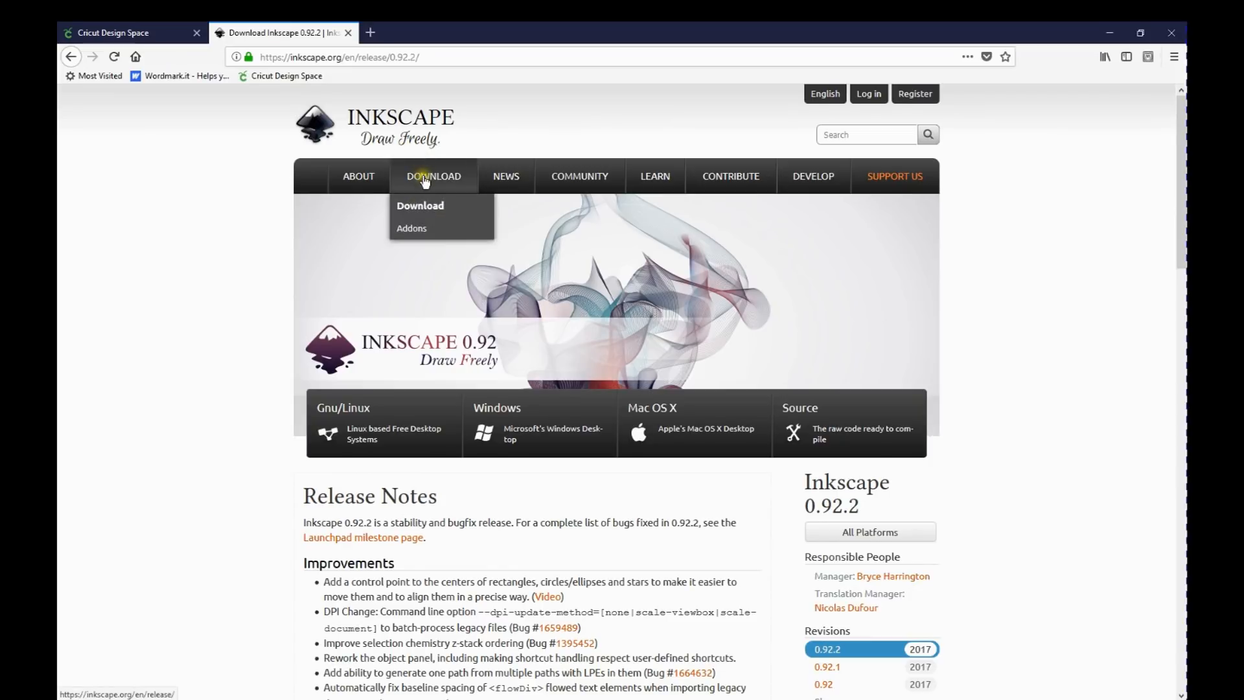
pyautogui.moveTo(480, 309)
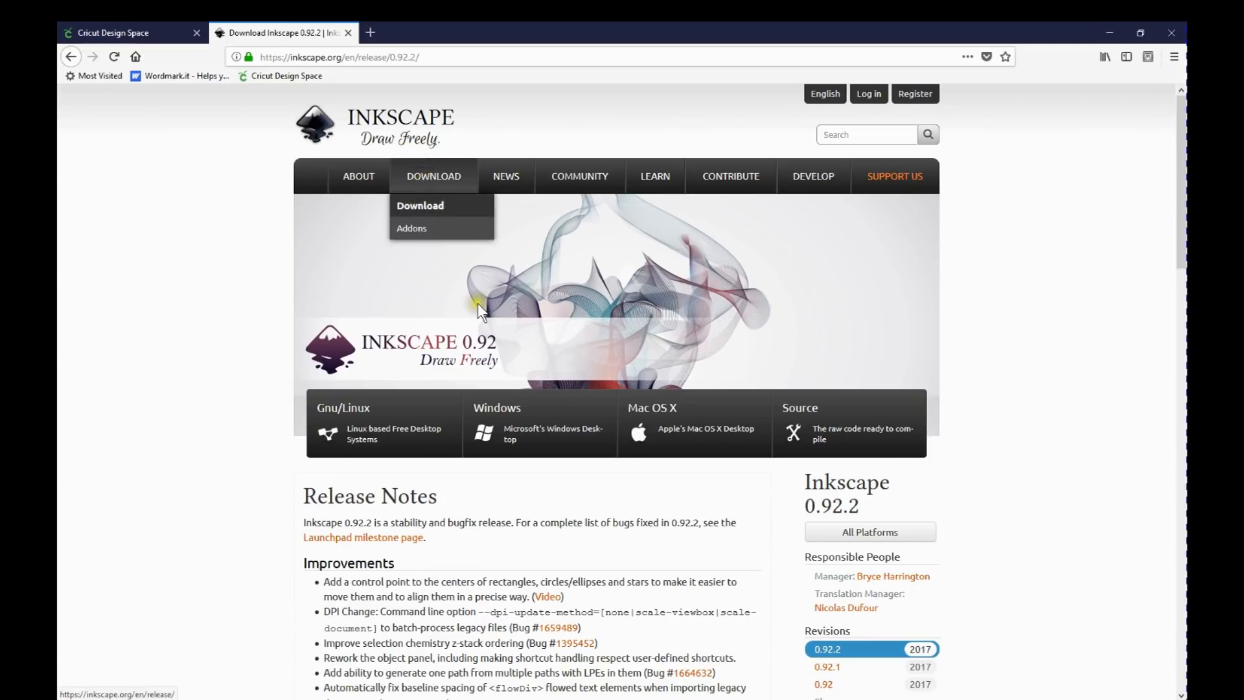
pyautogui.moveTo(525, 412)
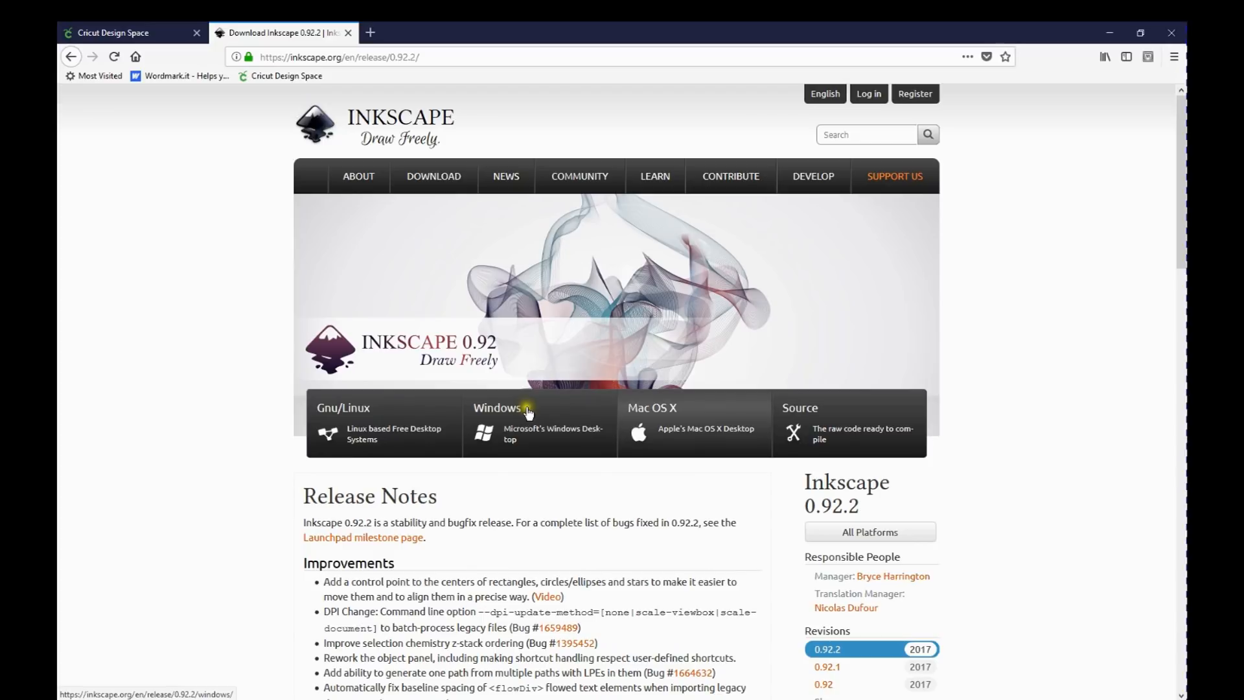
pyautogui.moveTo(677, 421)
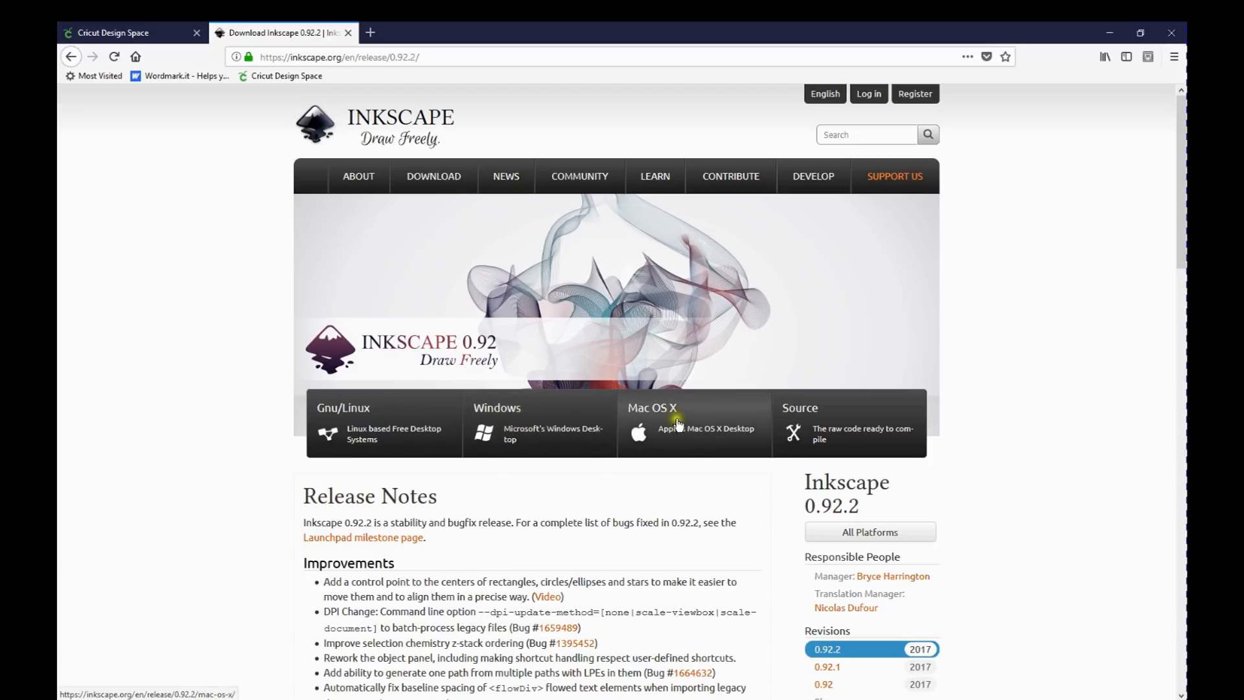
pyautogui.moveTo(525, 438)
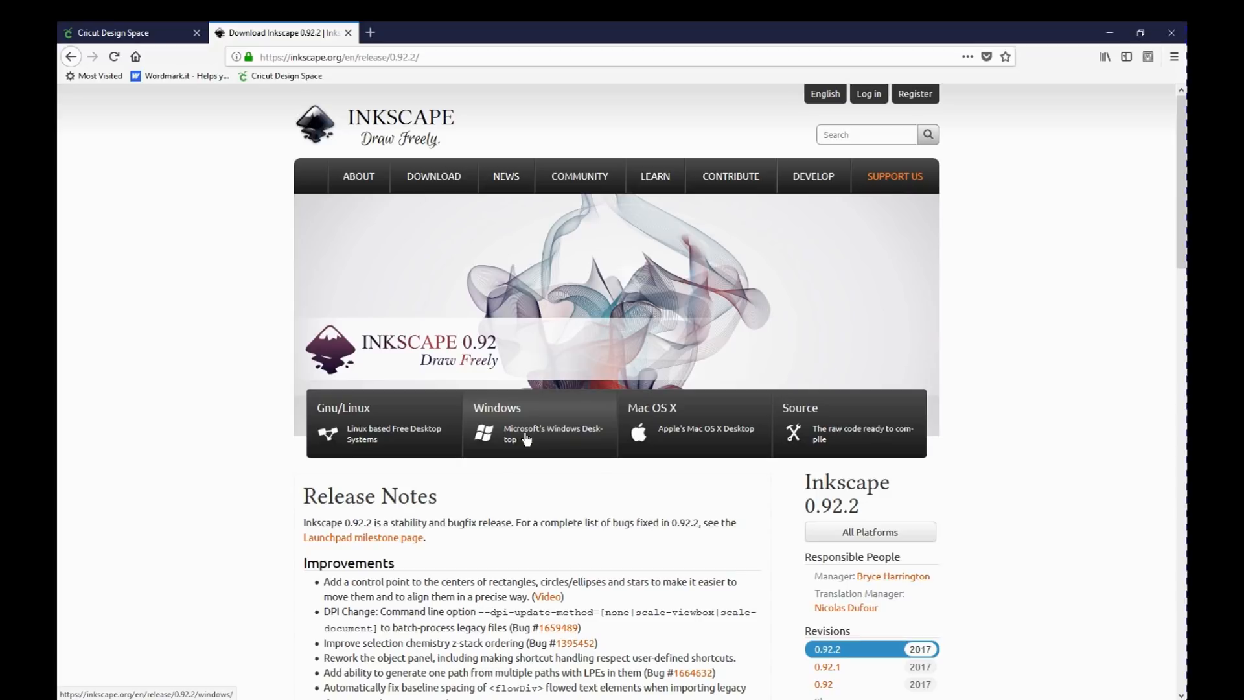
pyautogui.moveTo(158, 57)
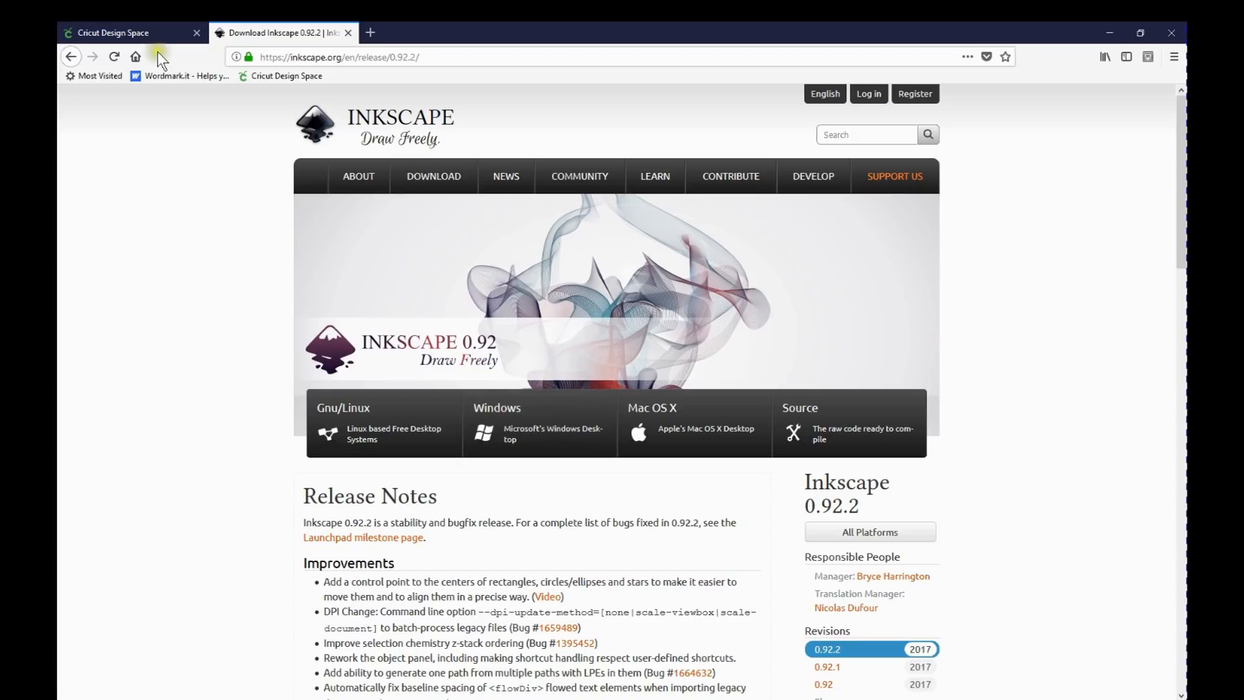
pyautogui.click(111, 32)
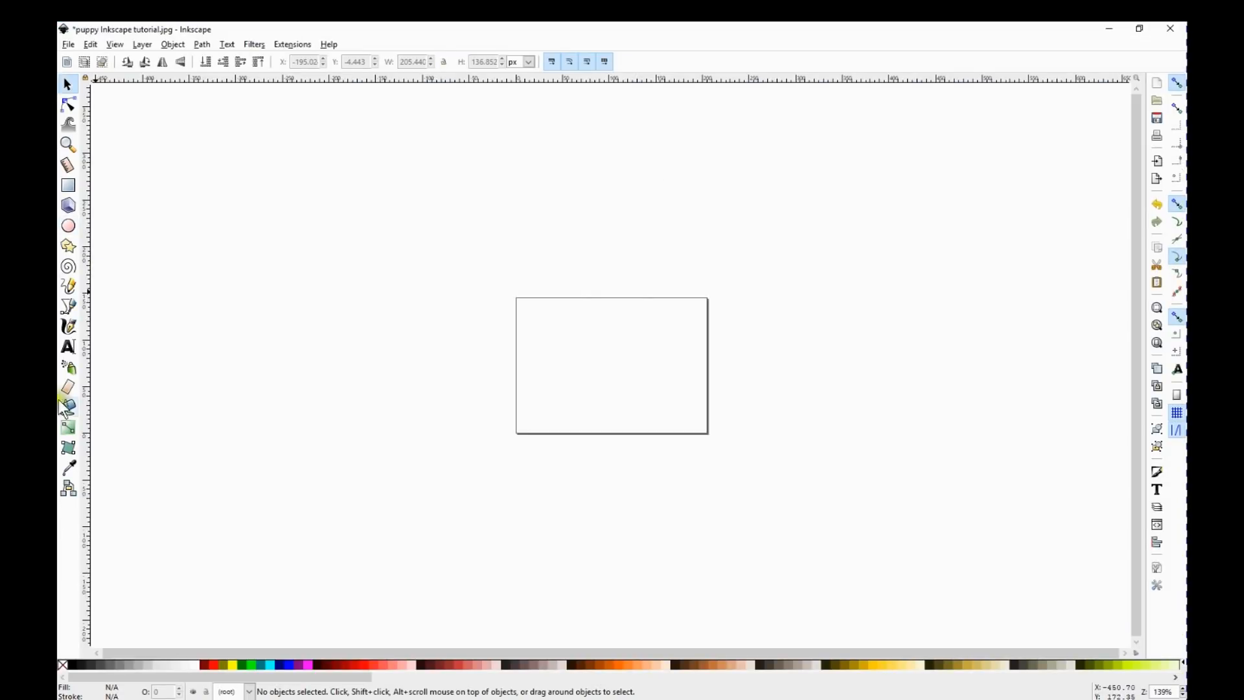
pyautogui.moveTo(67, 409)
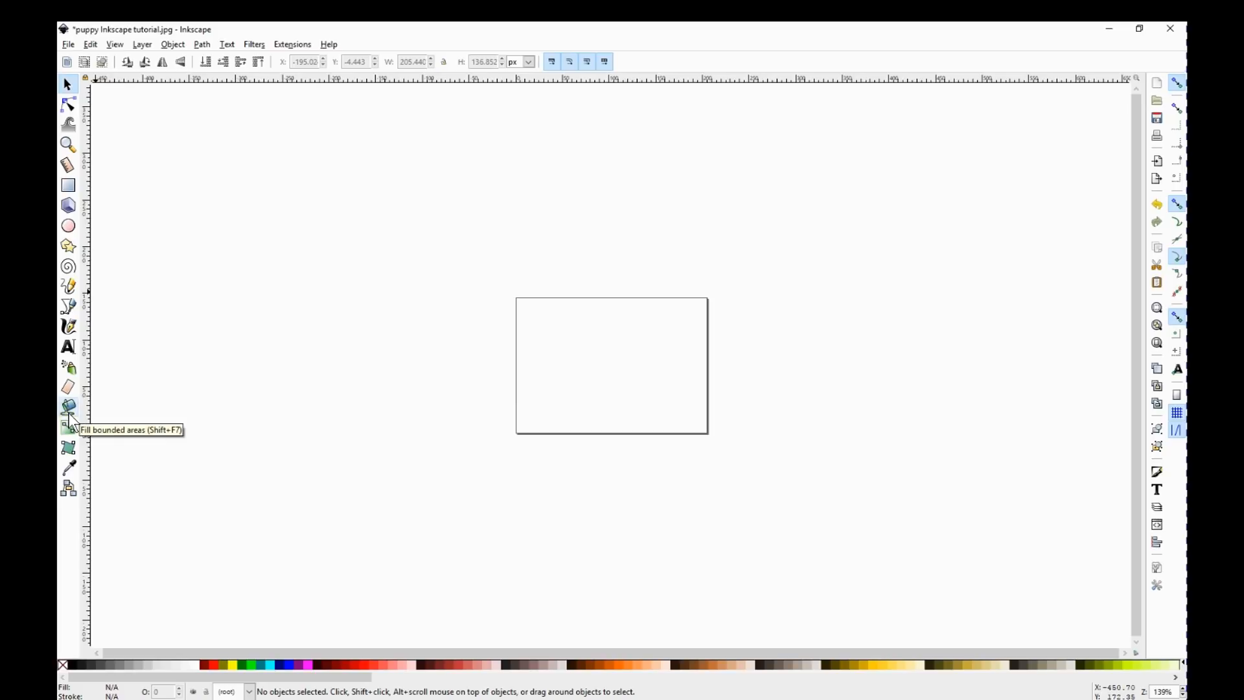
pyautogui.moveTo(681, 264)
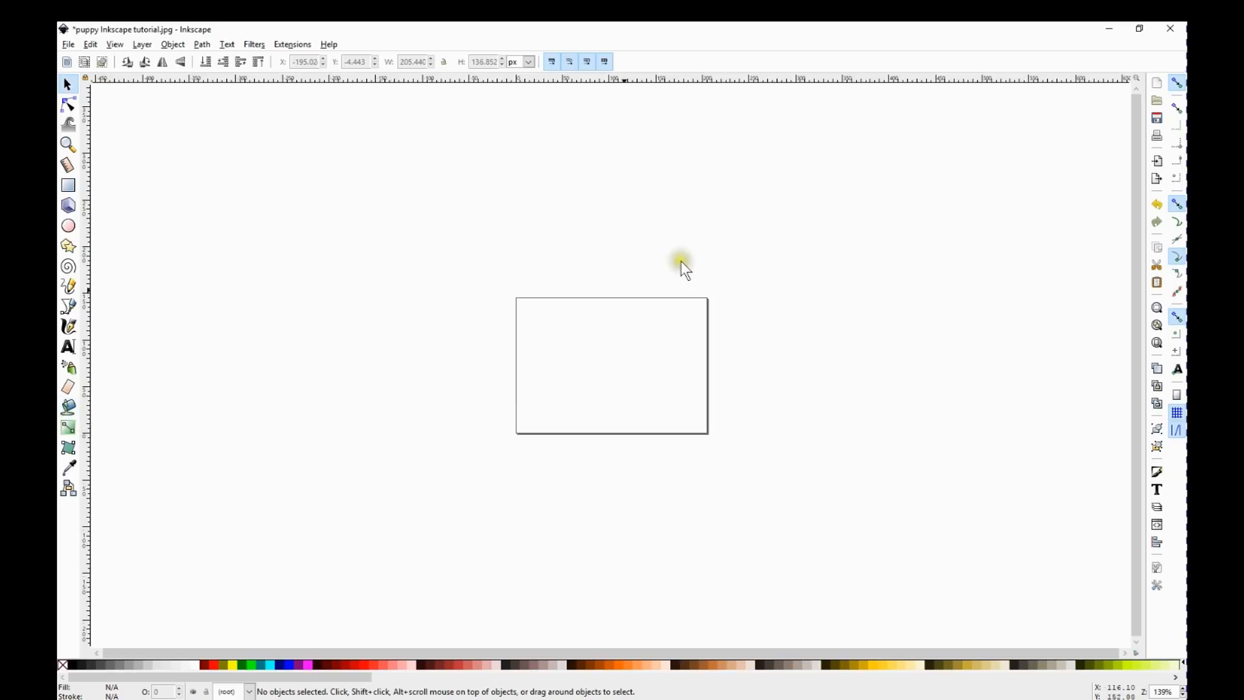
pyautogui.moveTo(214, 248)
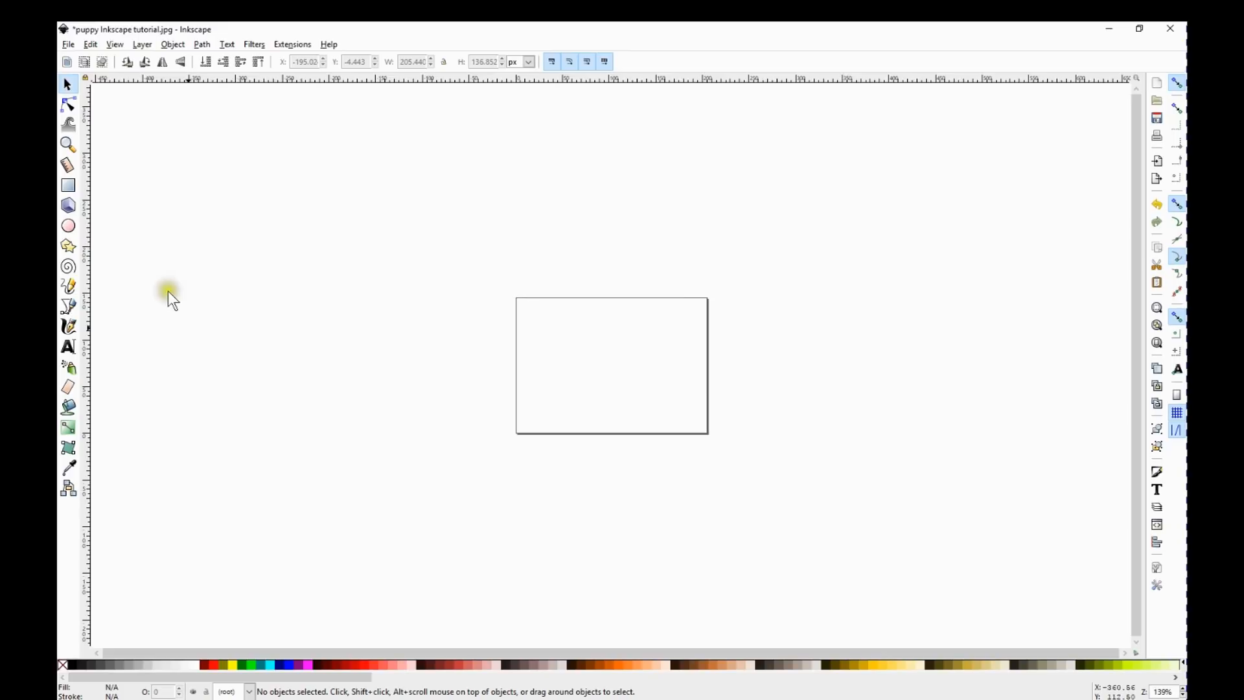
pyautogui.moveTo(235, 199)
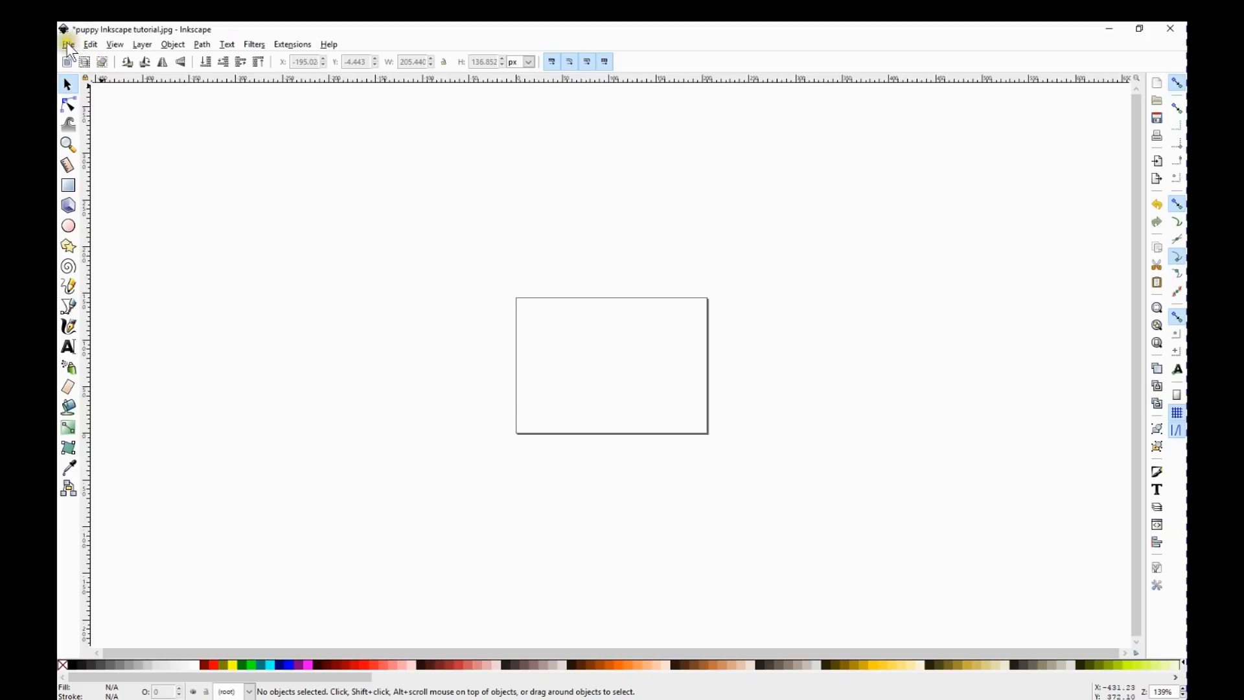
pyautogui.click(68, 43)
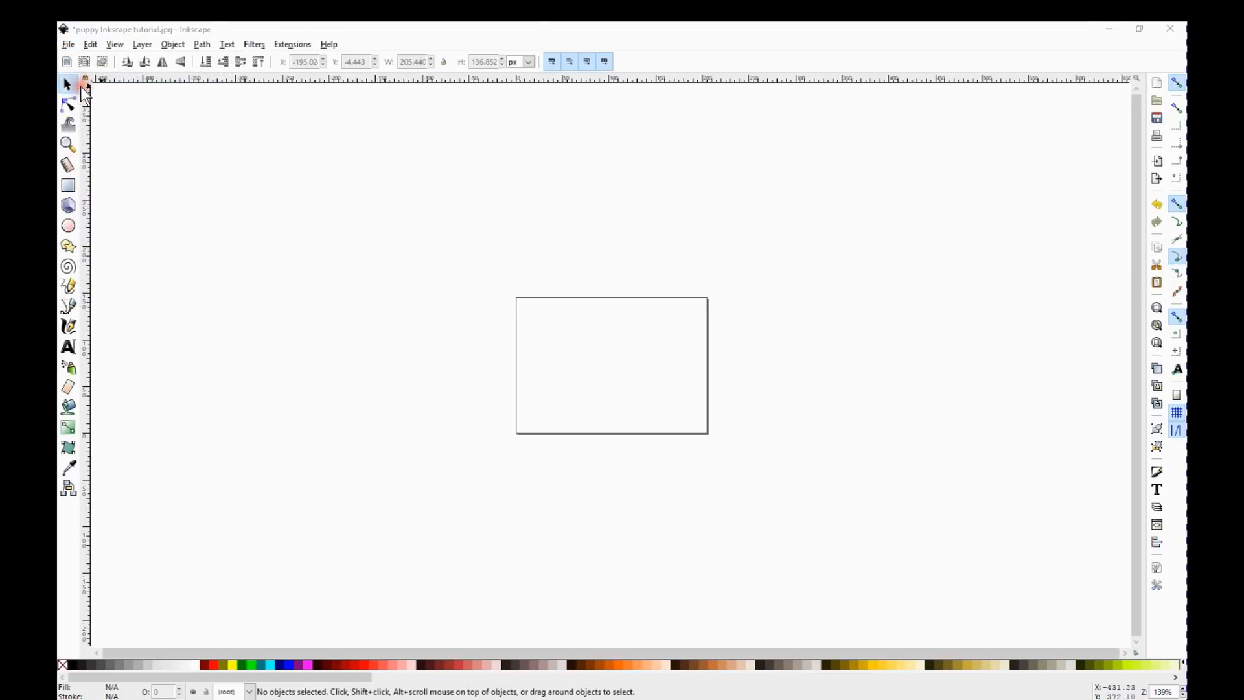
# Open the 'puppy Inkscape tutorial' JPEG from the Tutorials folder
pyautogui.click(68, 43)
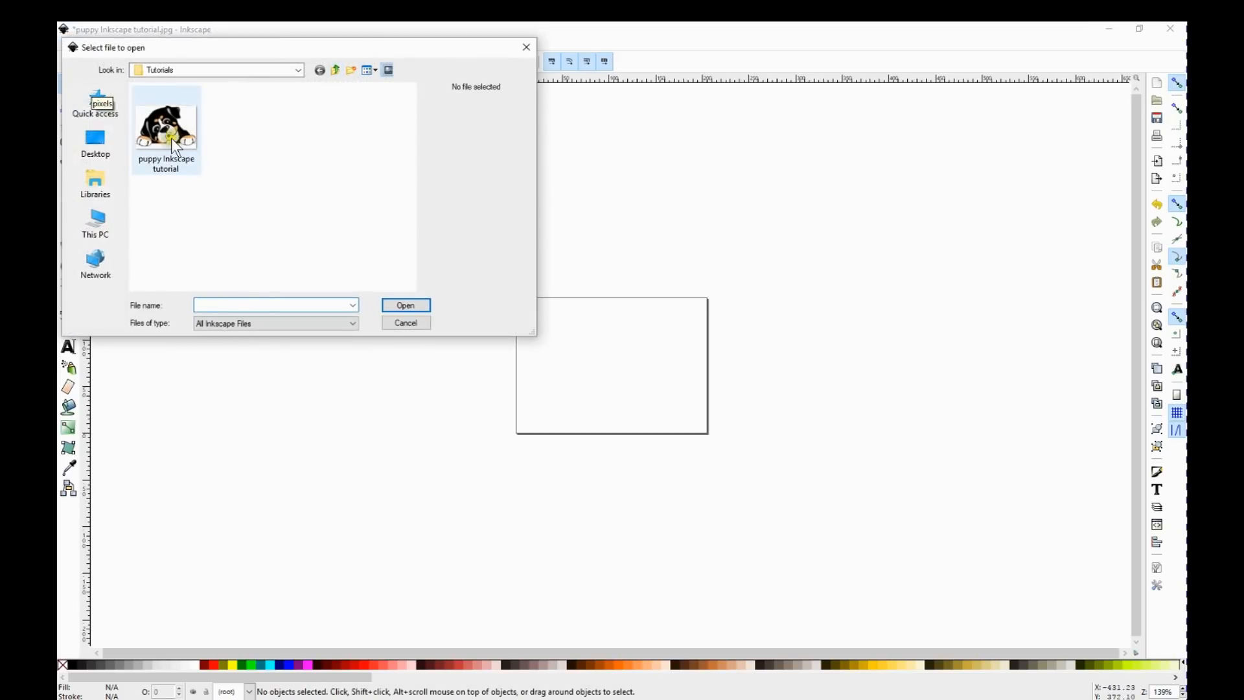
pyautogui.click(166, 127)
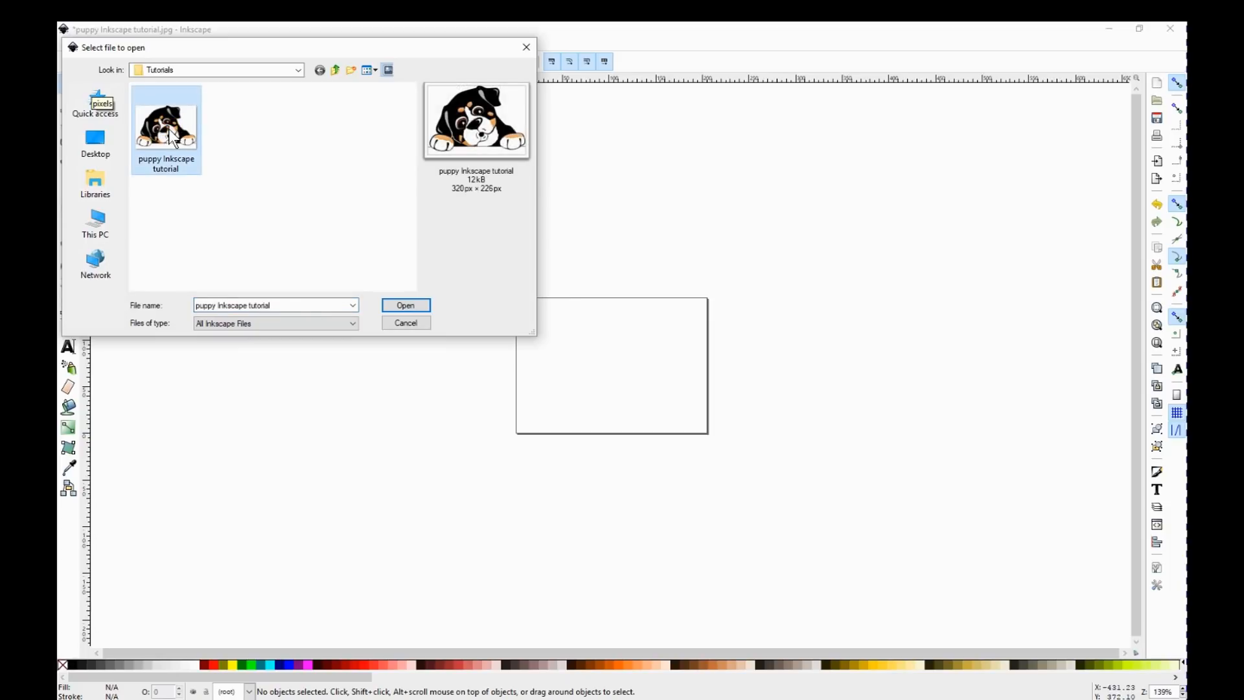
pyautogui.click(404, 306)
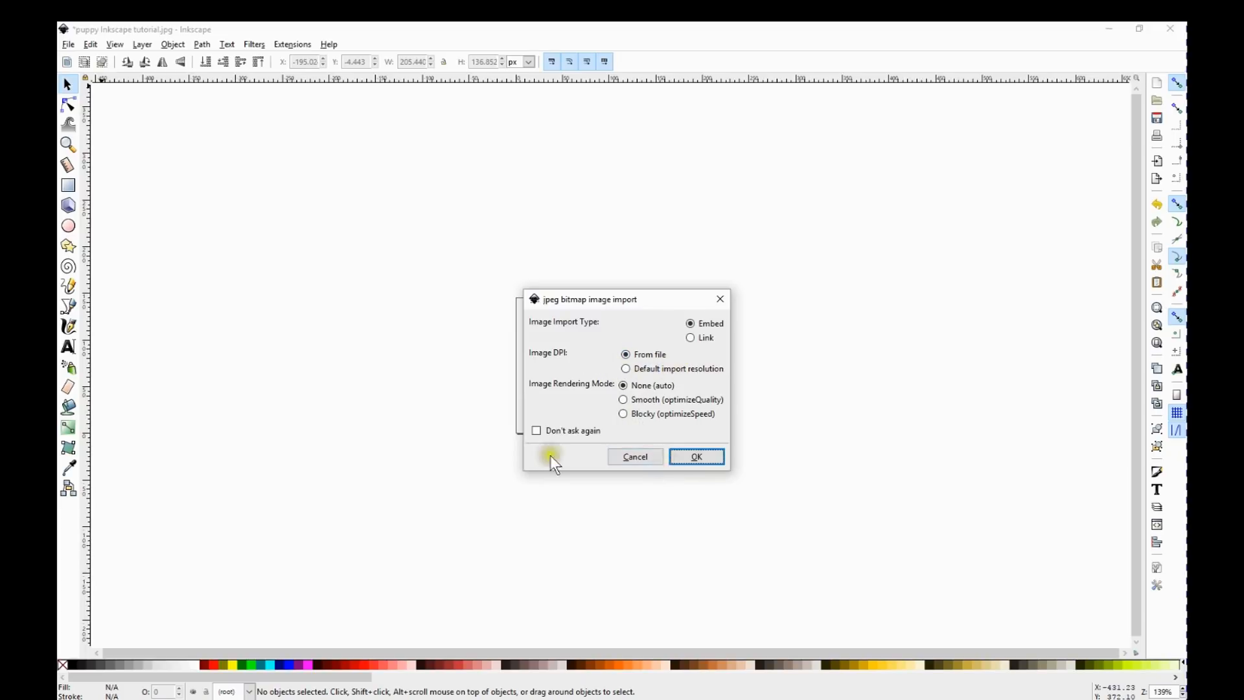
# Embed the puppy JPEG with 'Don't ask again' ticked
pyautogui.click(537, 430)
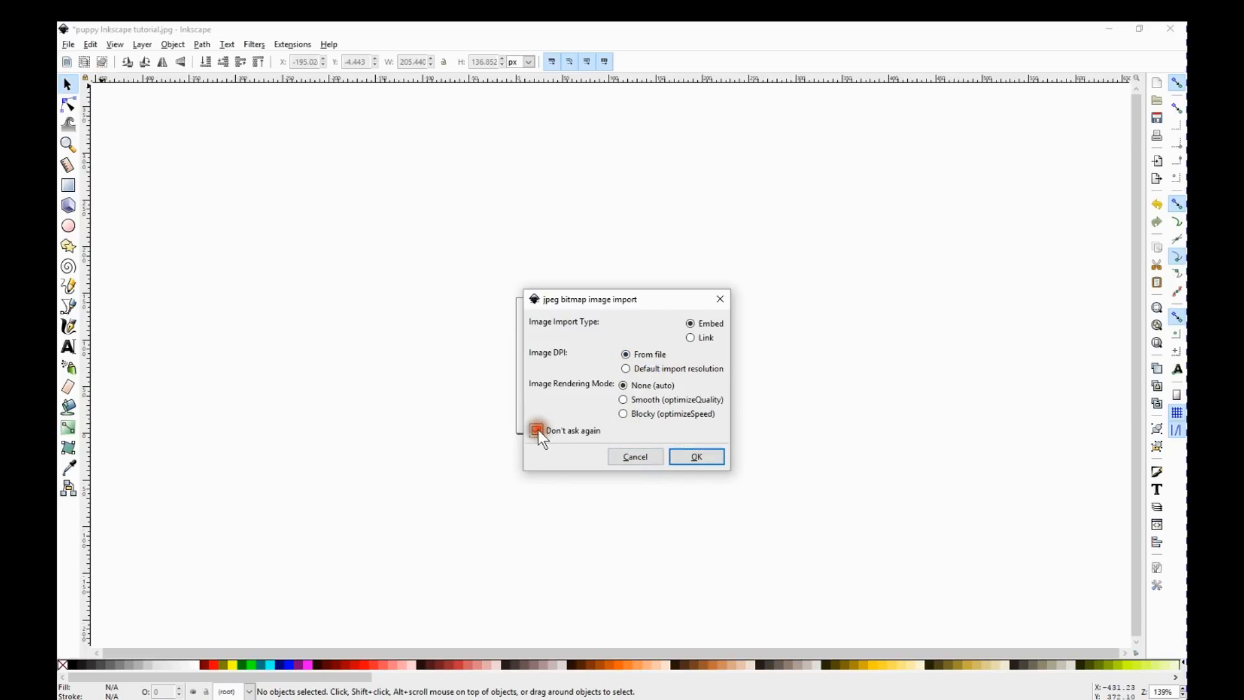
pyautogui.click(537, 431)
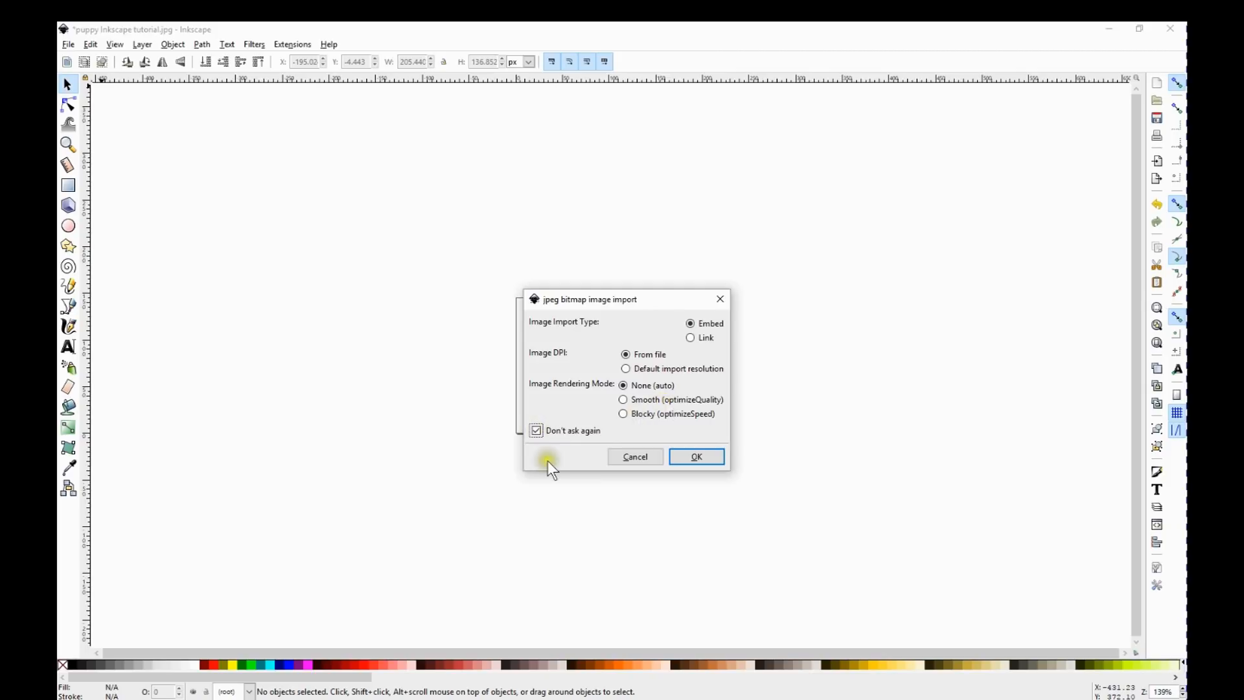
pyautogui.click(696, 457)
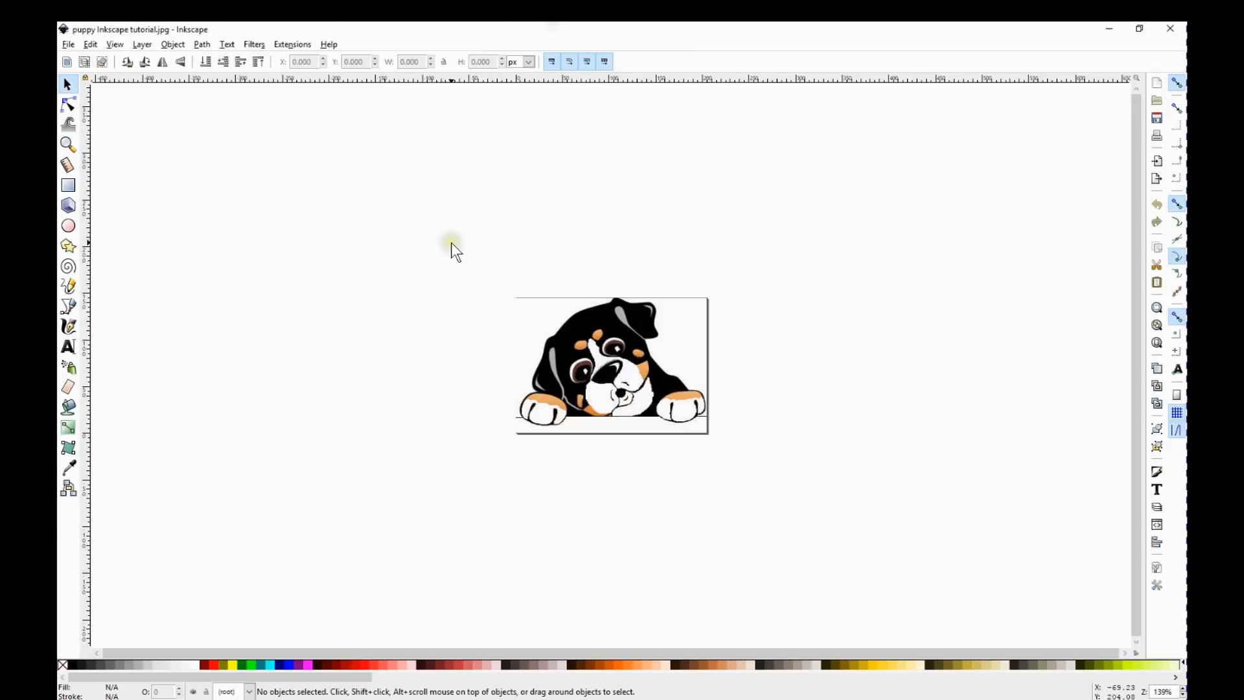
pyautogui.moveTo(464, 279)
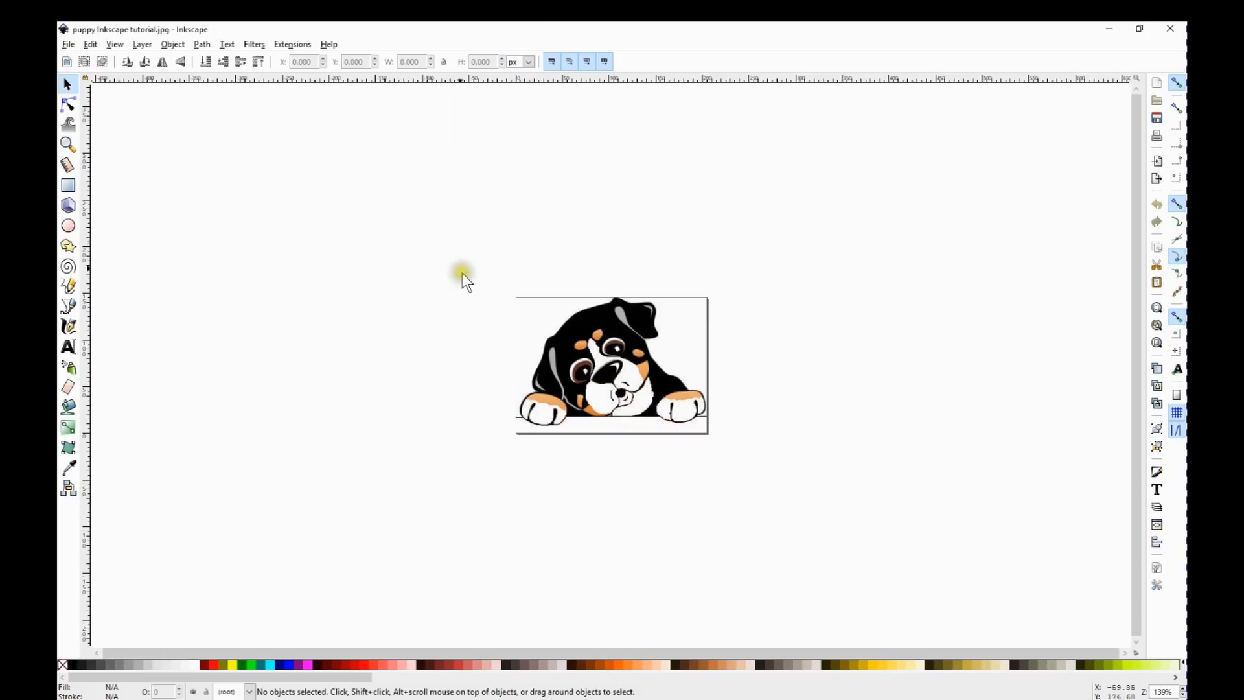
pyautogui.moveTo(584, 333)
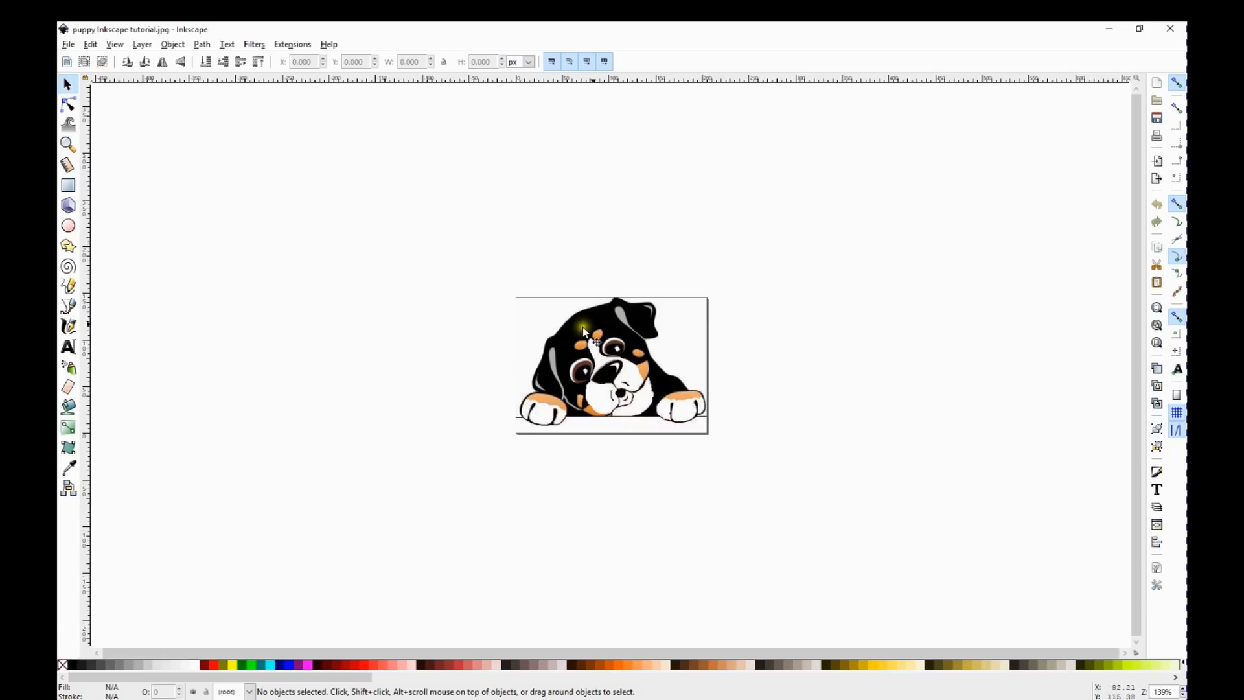
pyautogui.moveTo(582, 342)
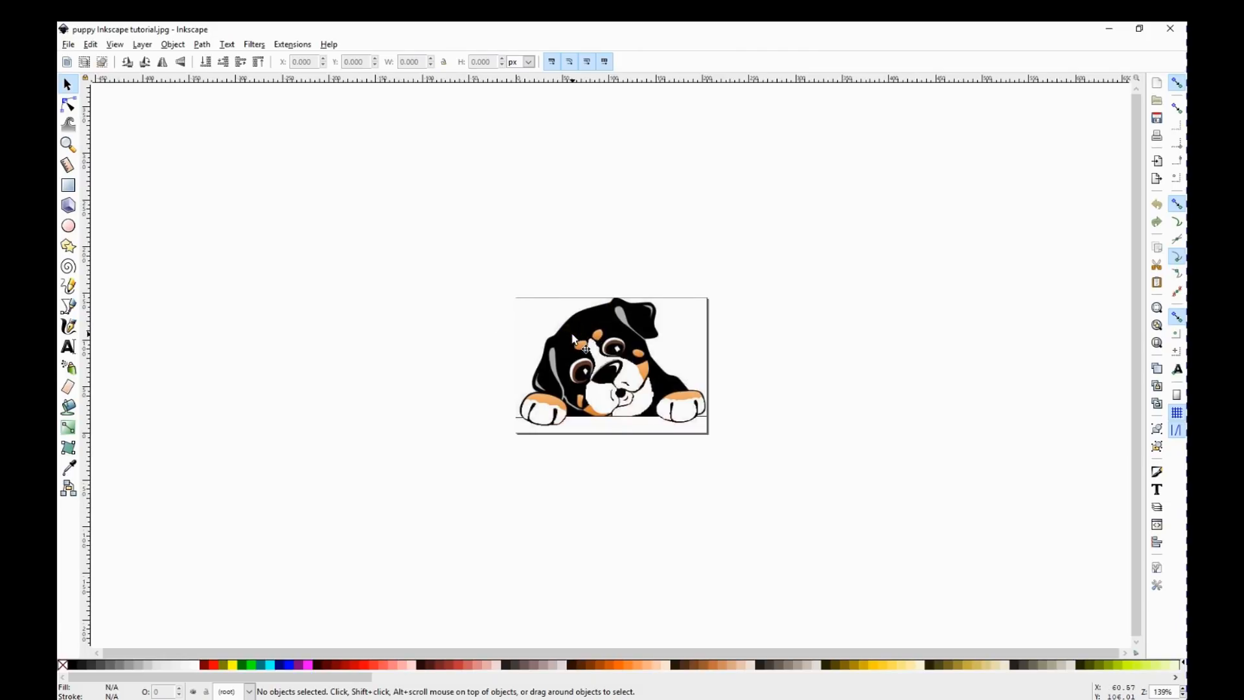
pyautogui.click(611, 374)
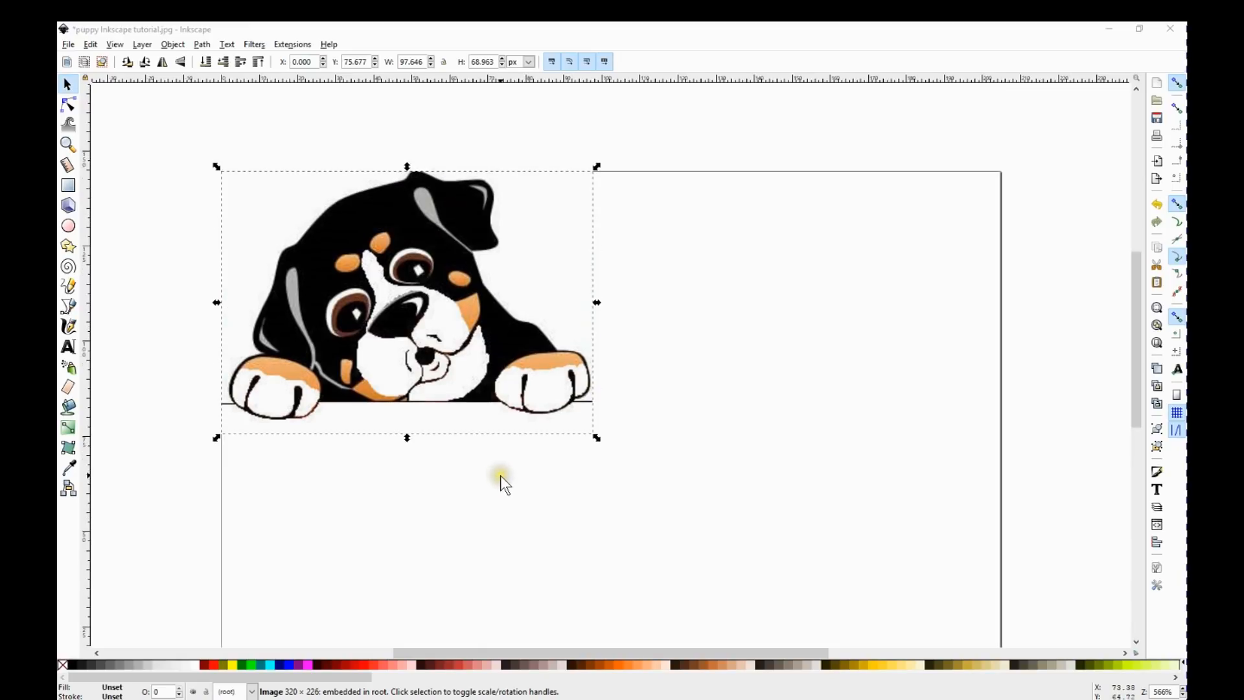
pyautogui.moveTo(373, 309)
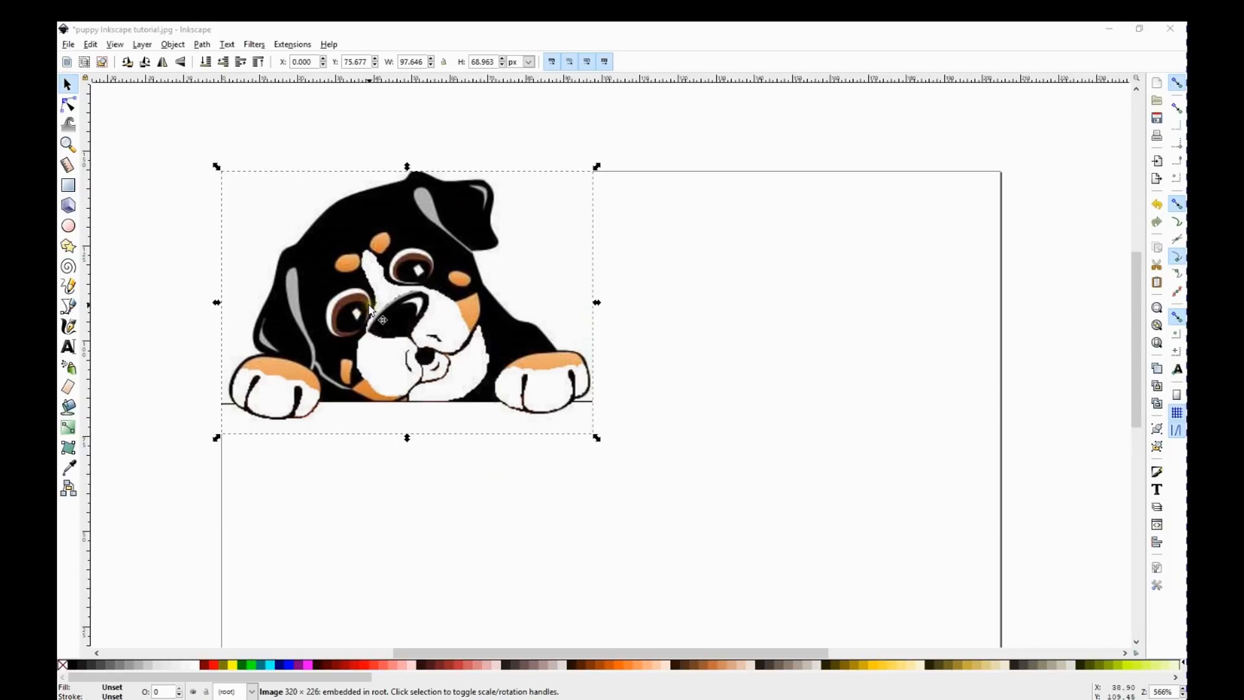
pyautogui.moveTo(441, 298)
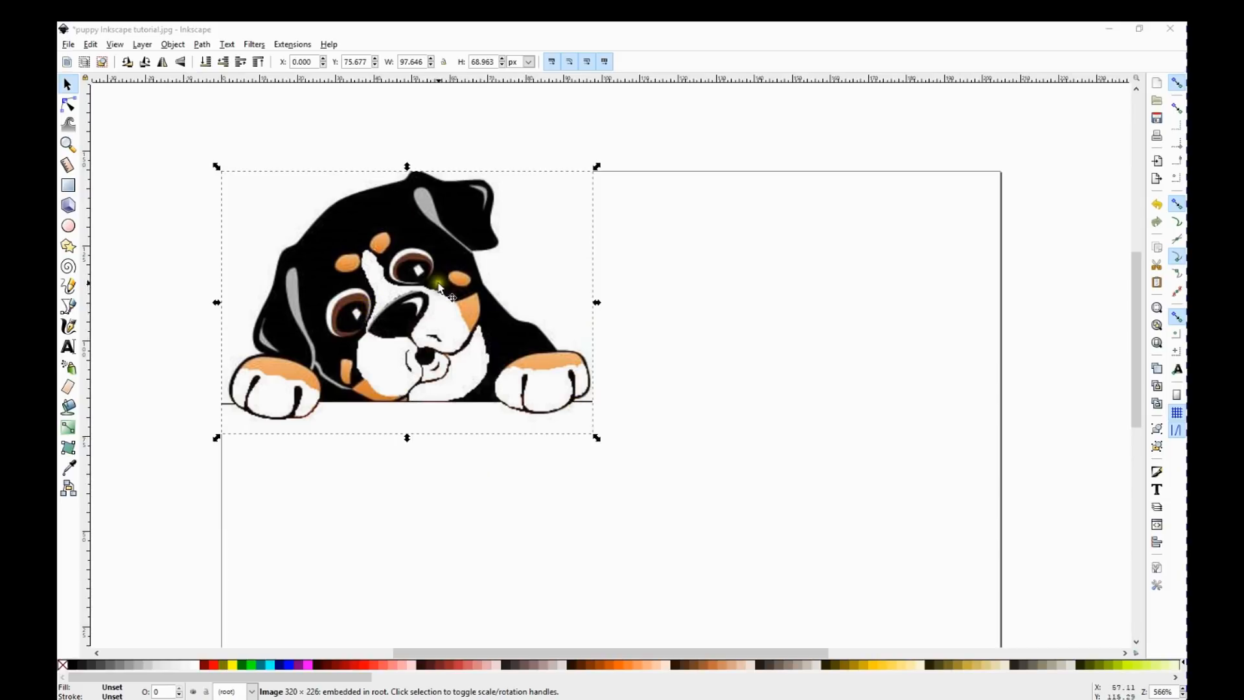
pyautogui.moveTo(435, 284)
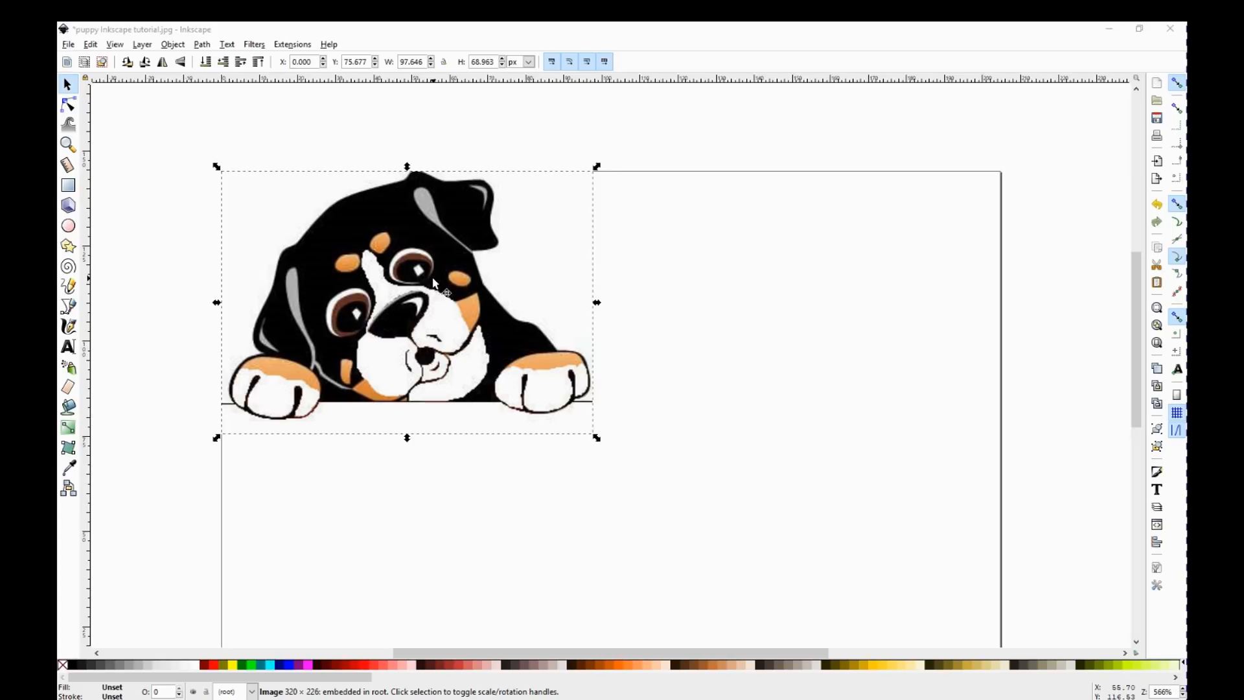
pyautogui.moveTo(360, 242)
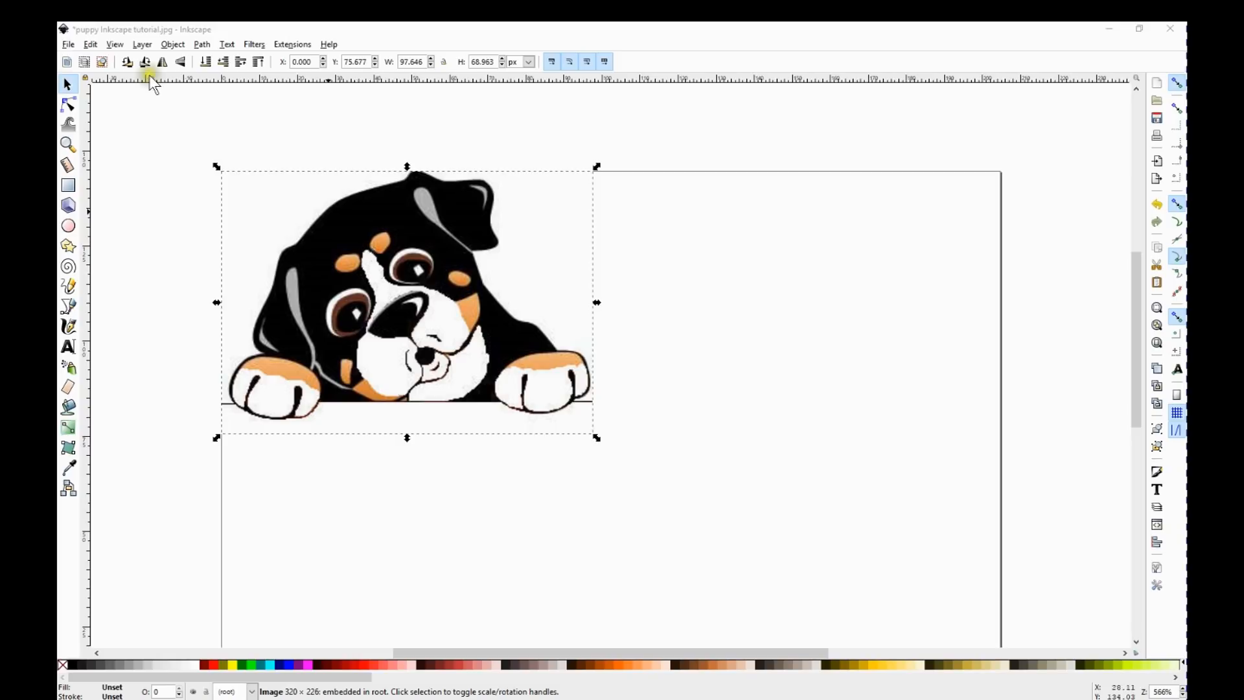
pyautogui.click(201, 43)
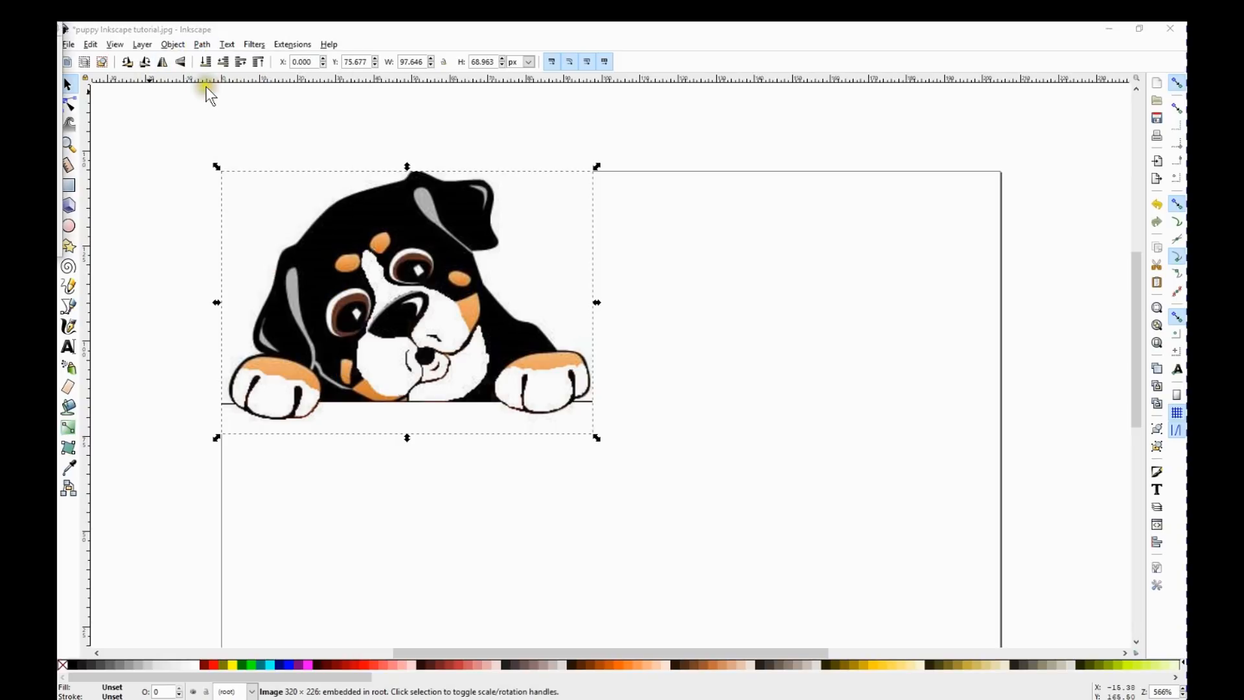
pyautogui.click(201, 43)
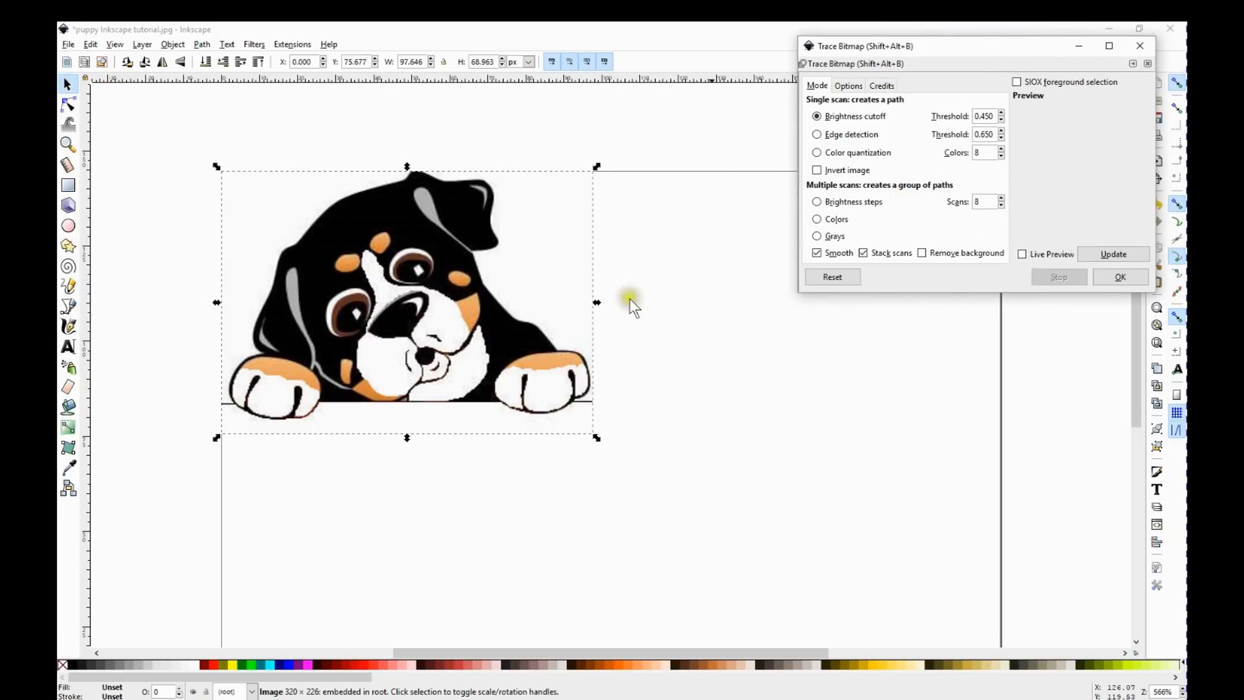
pyautogui.moveTo(409, 305)
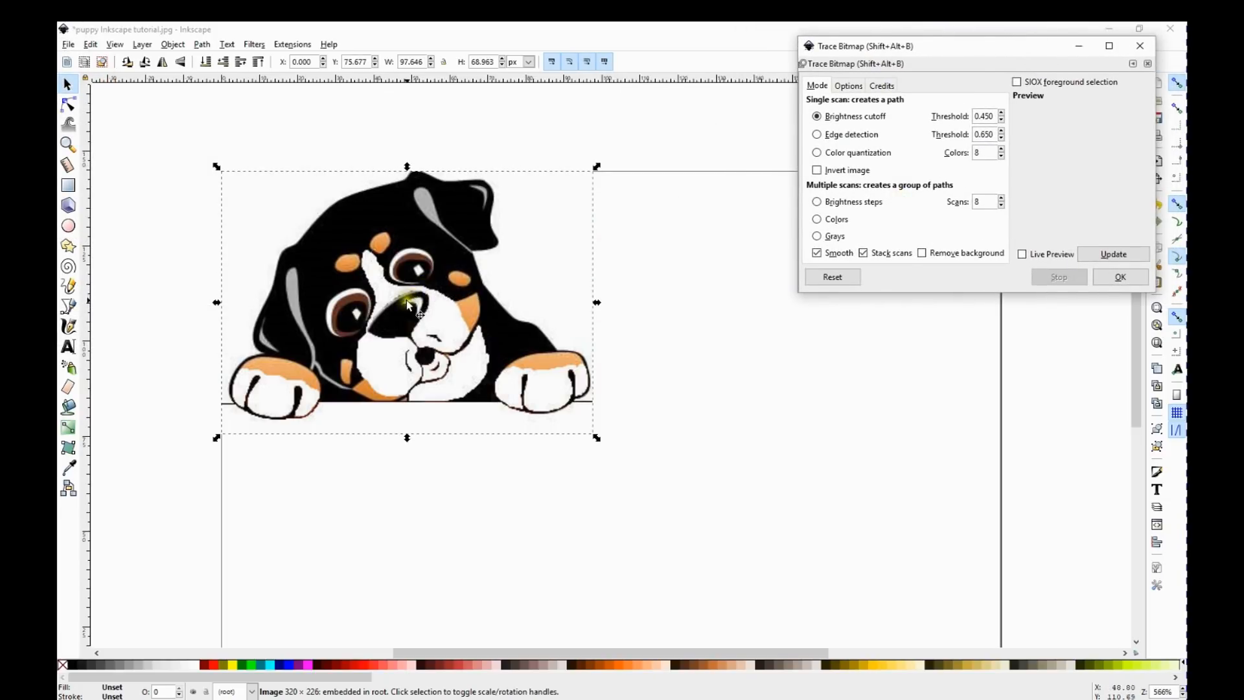
# Trace the puppy bitmap using Colors, 5 scans, Smooth off, and Remove background on
pyautogui.click(816, 219)
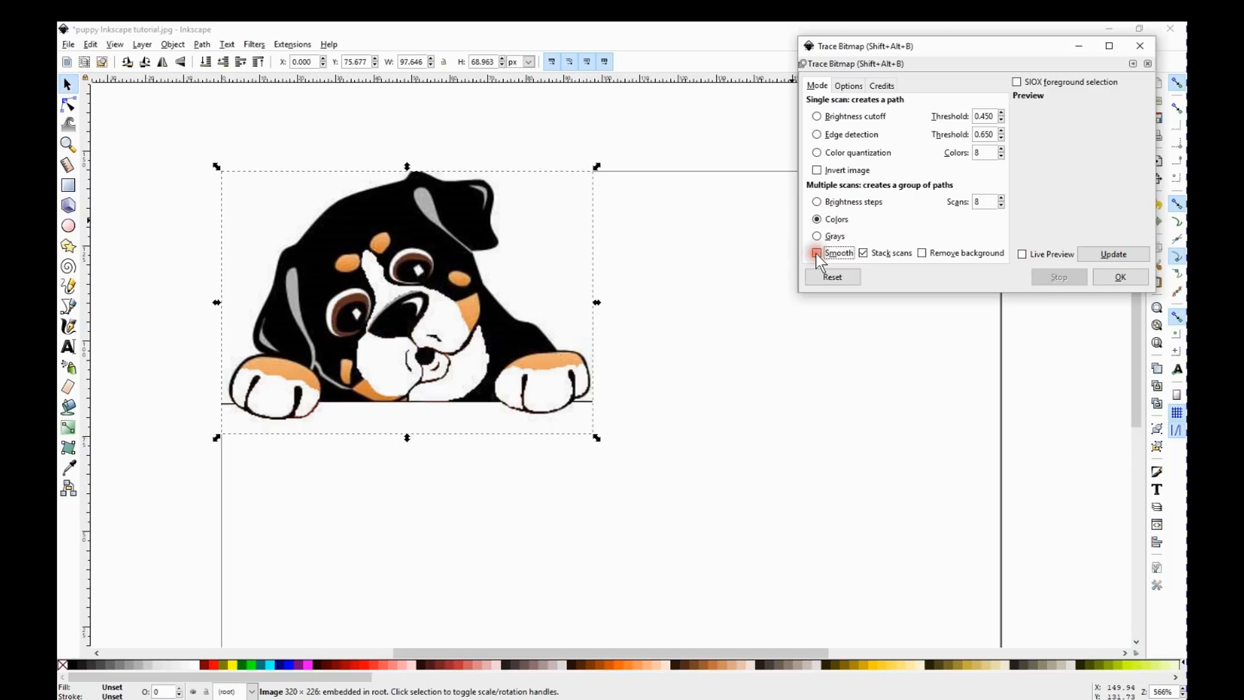
pyautogui.click(817, 252)
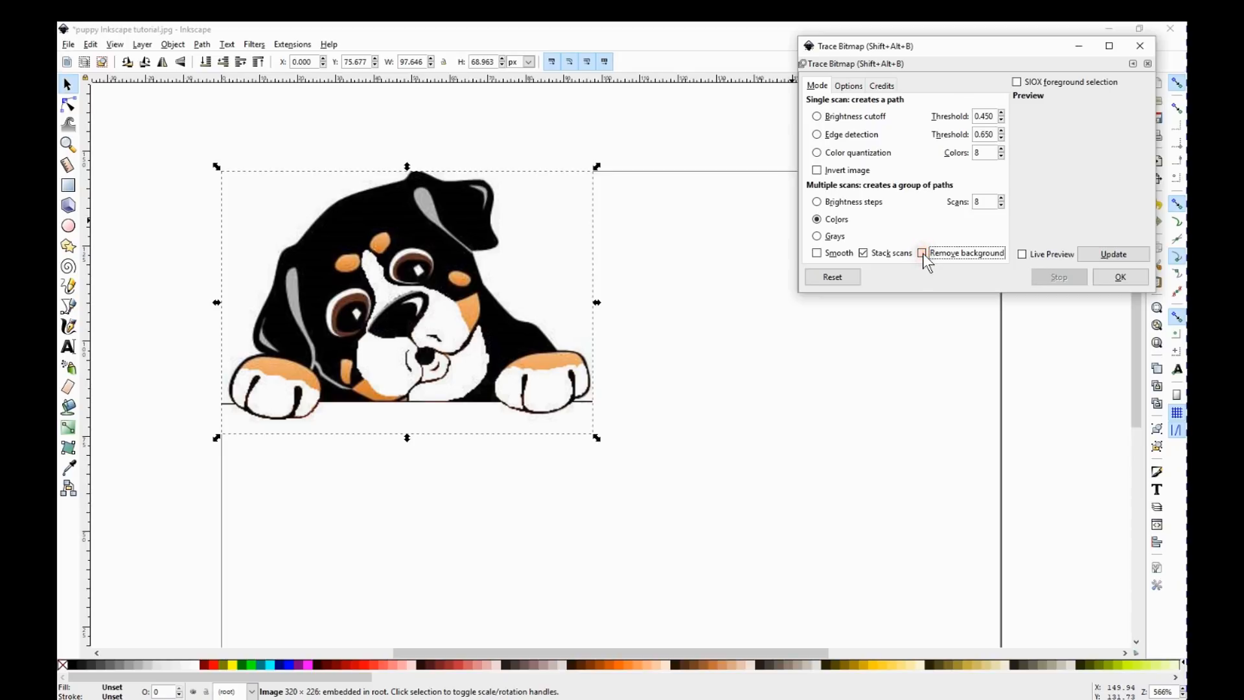
pyautogui.click(923, 252)
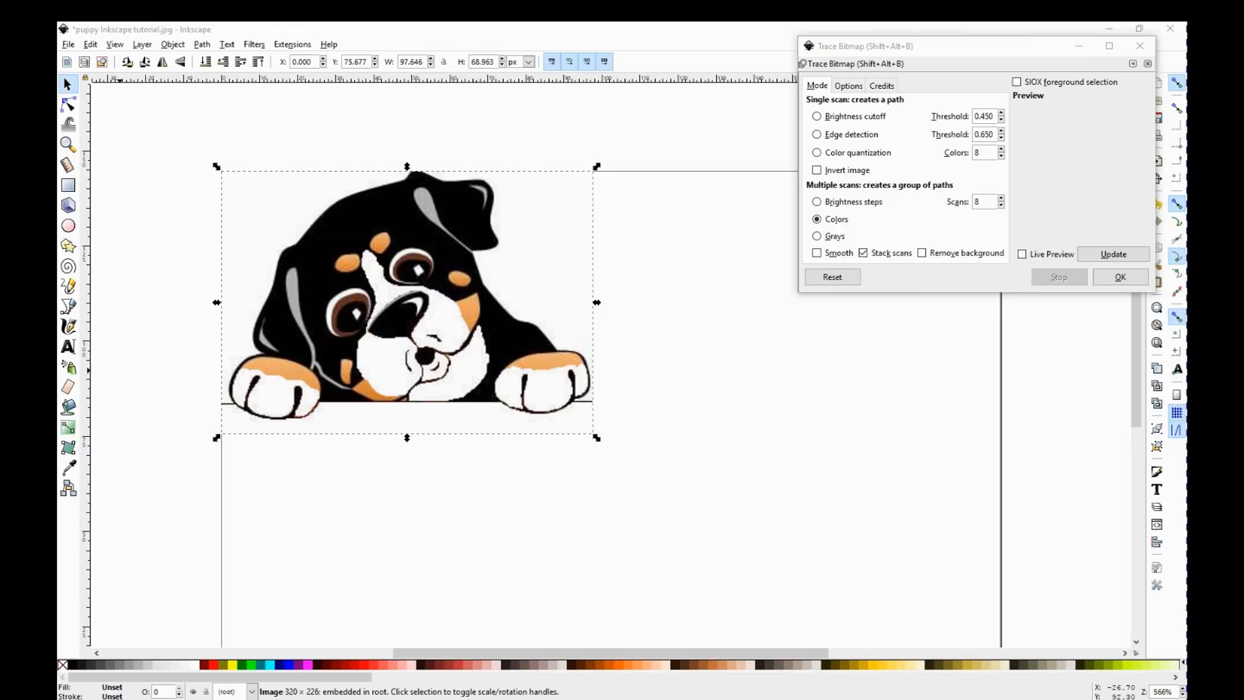
pyautogui.click(923, 252)
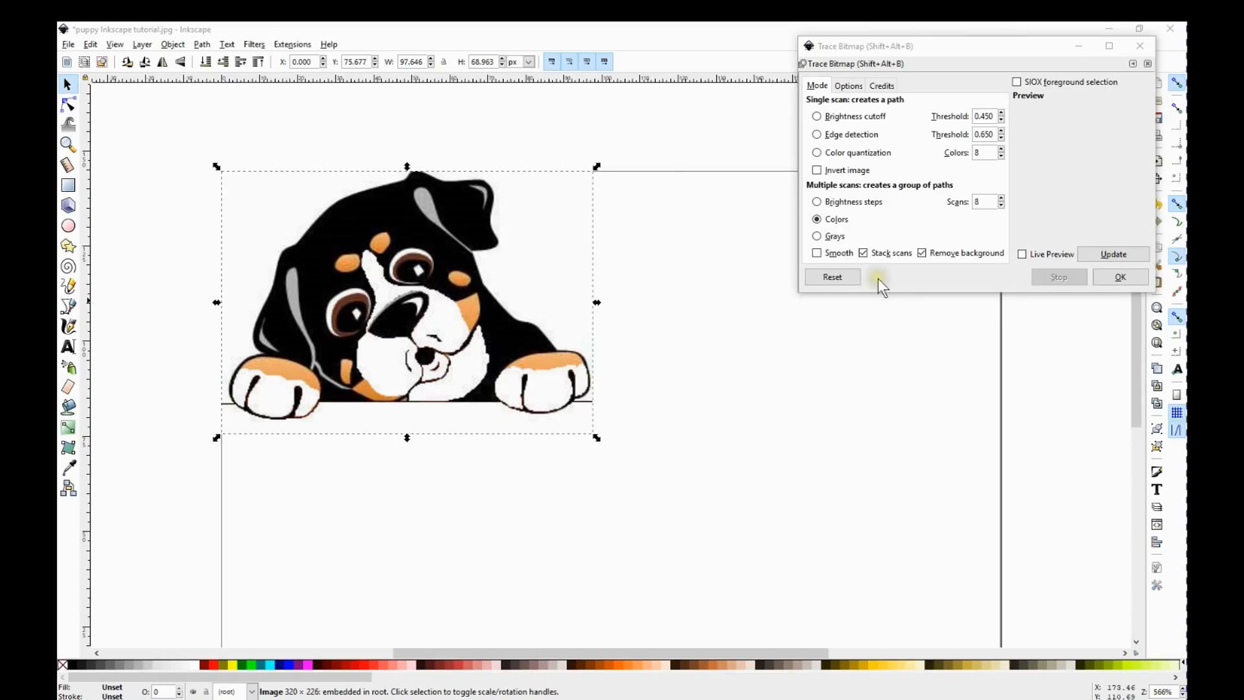
pyautogui.moveTo(463, 222)
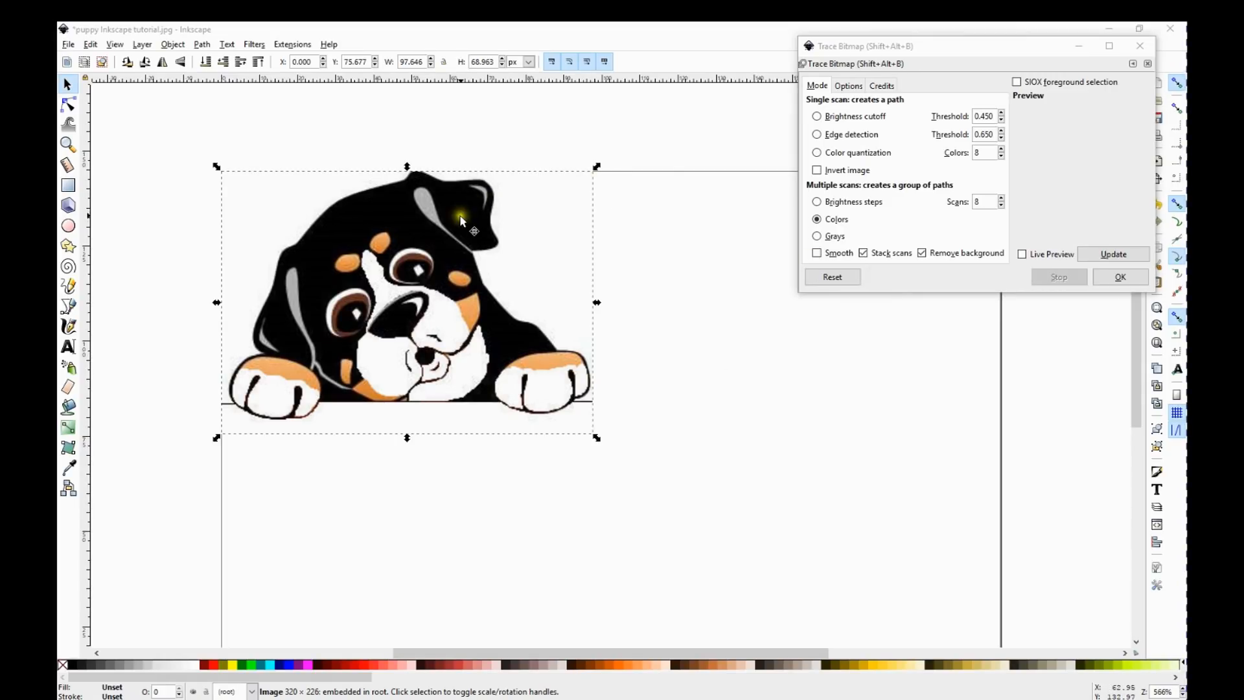
pyautogui.moveTo(452, 251)
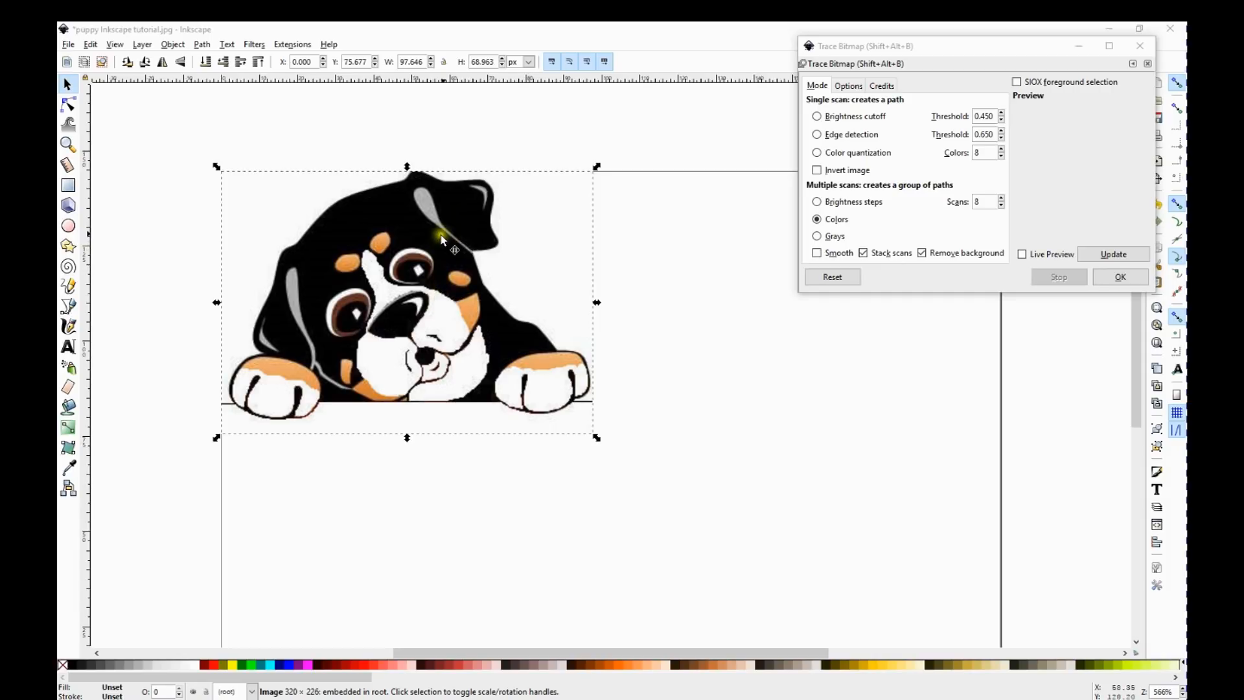
pyautogui.moveTo(455, 223)
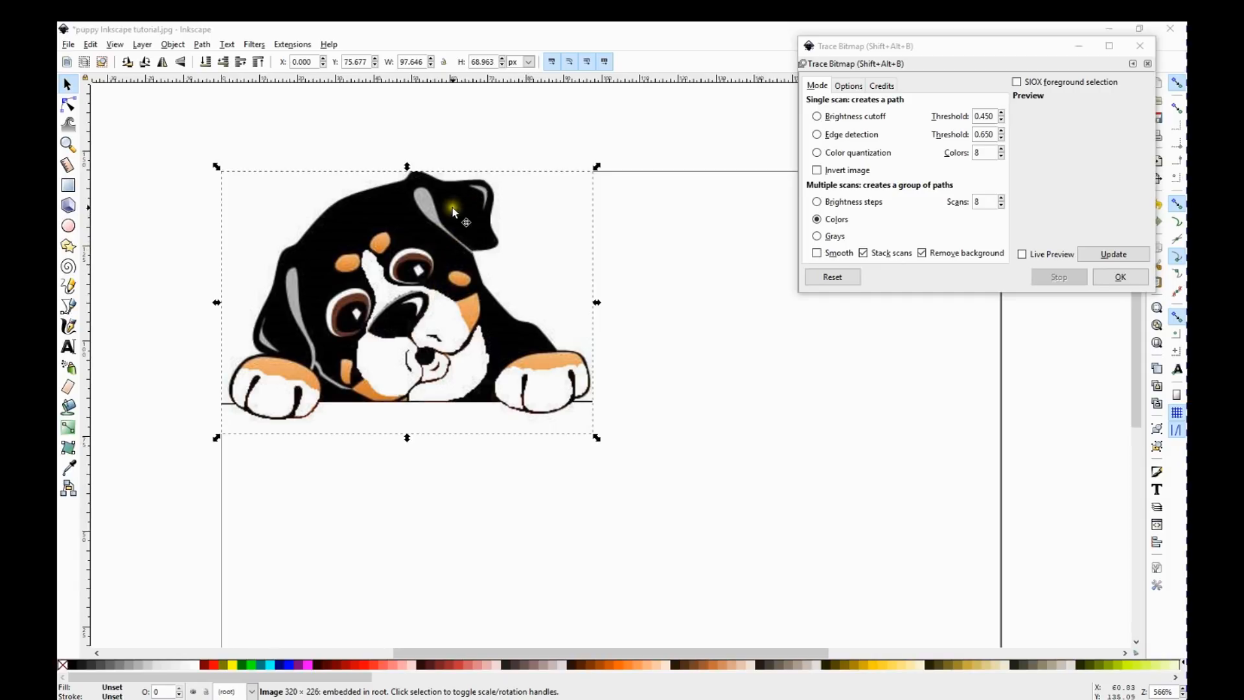
pyautogui.moveTo(383, 252)
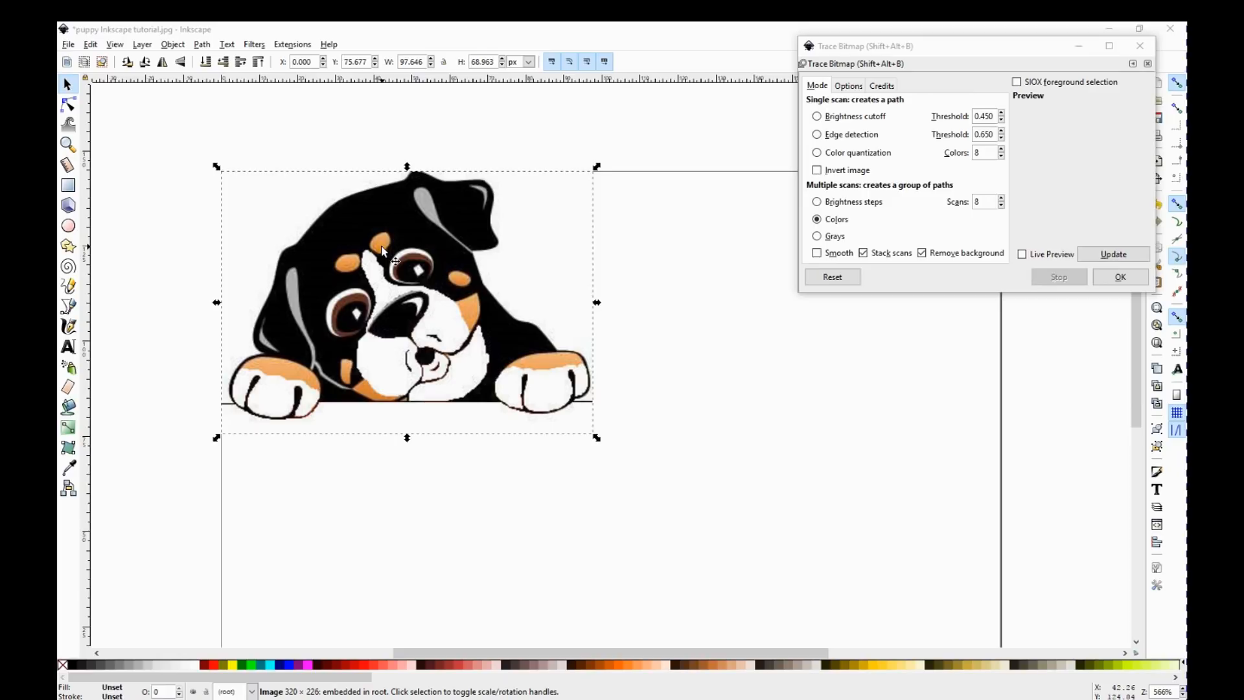
pyautogui.moveTo(407, 273)
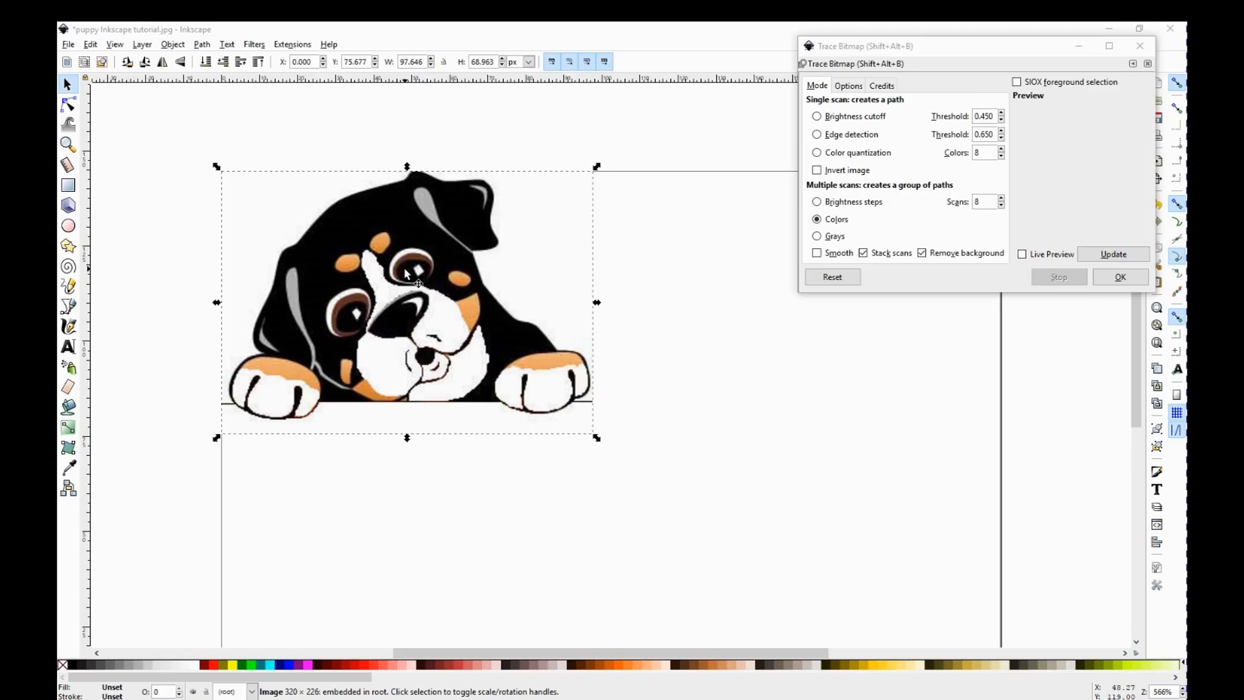
pyautogui.moveTo(423, 278)
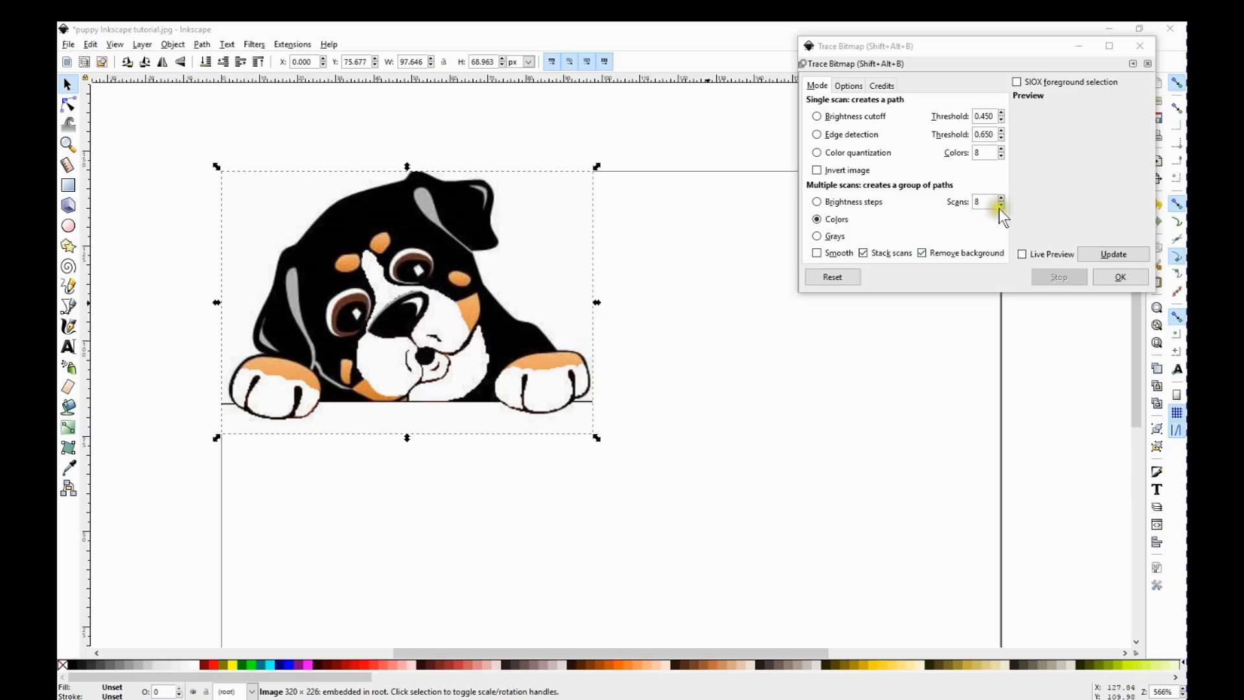
pyautogui.click(1001, 205)
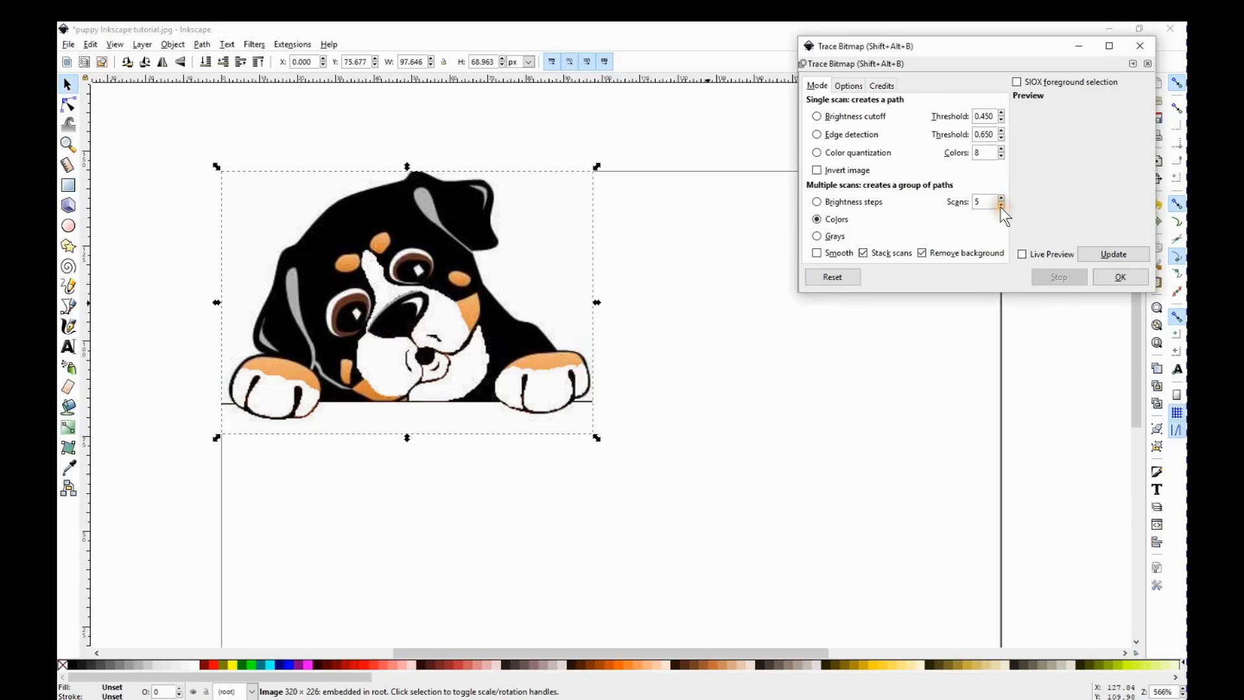
pyautogui.moveTo(996, 213)
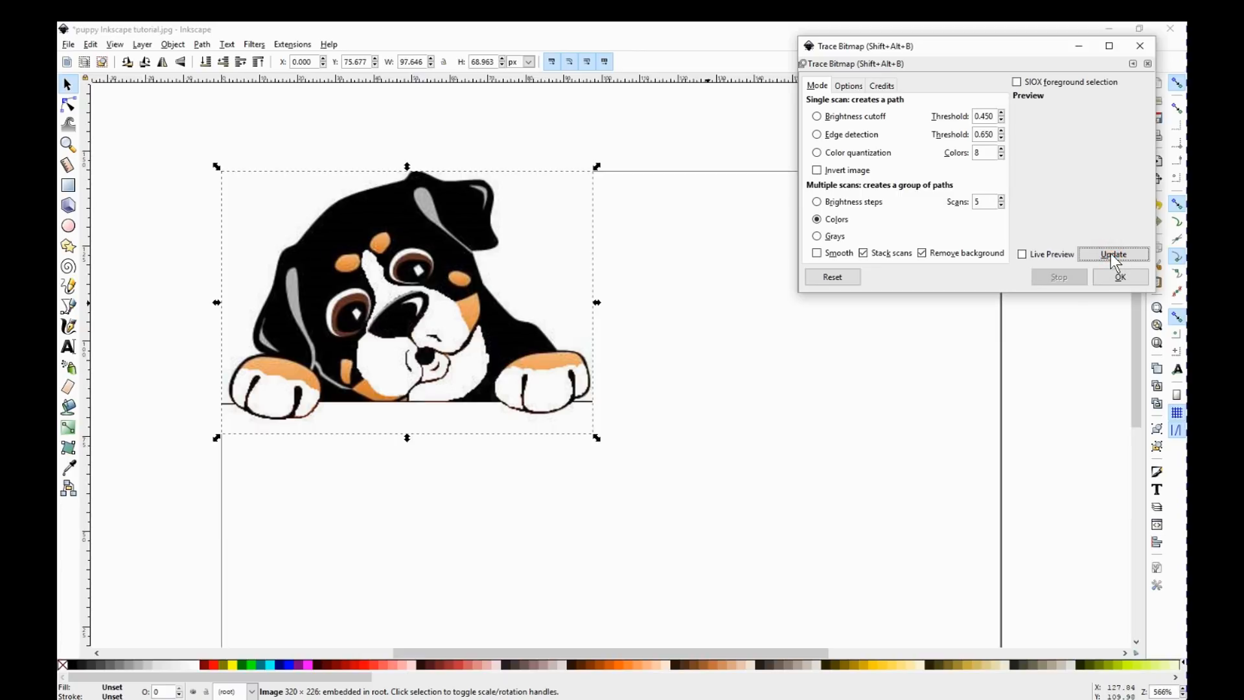
pyautogui.moveTo(976, 353)
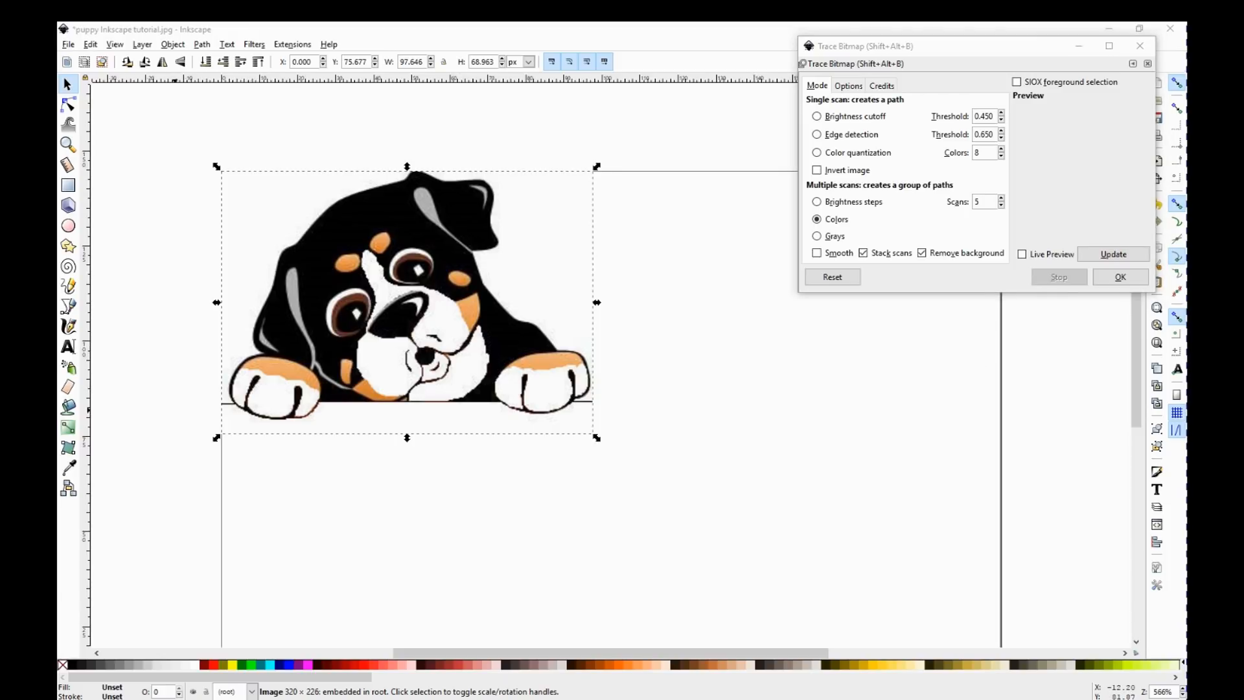
pyautogui.click(1113, 255)
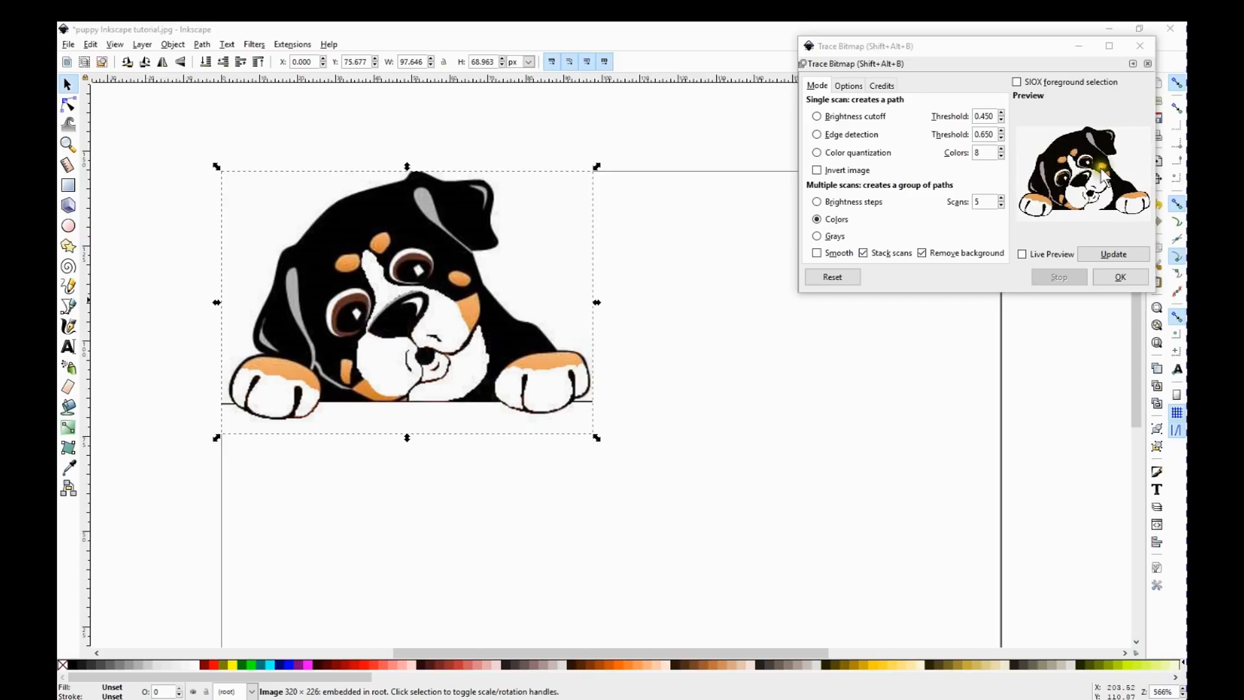
pyautogui.click(1120, 276)
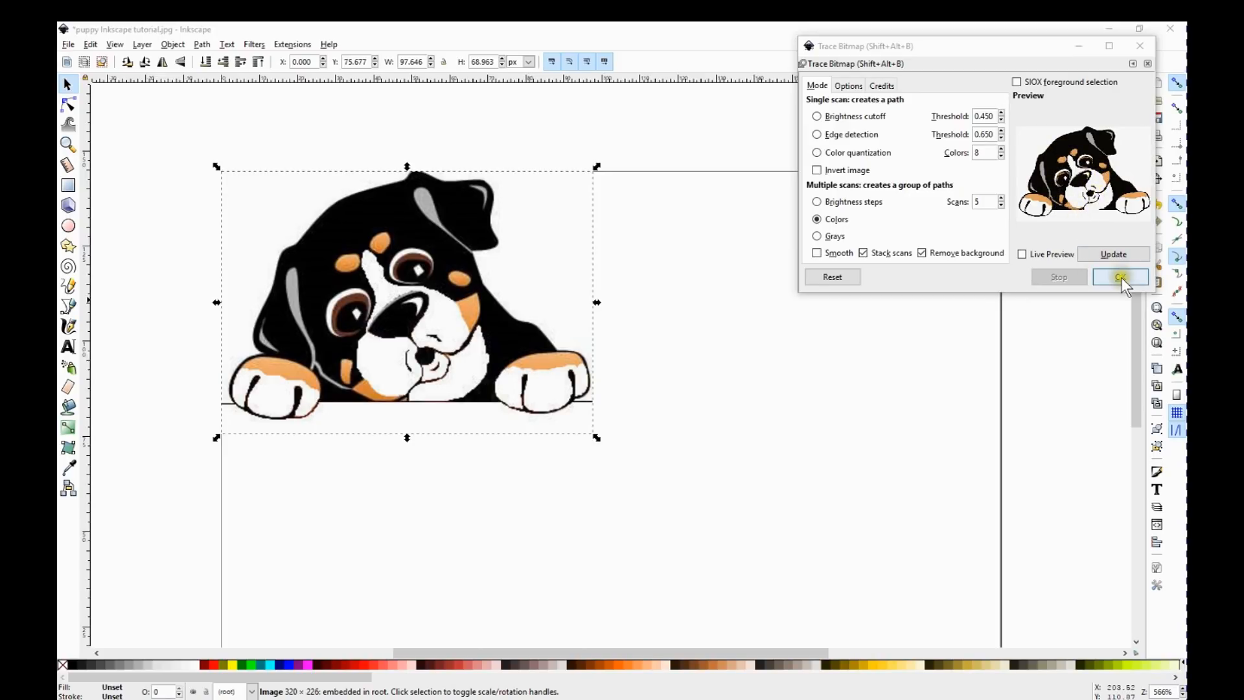
pyautogui.click(1121, 277)
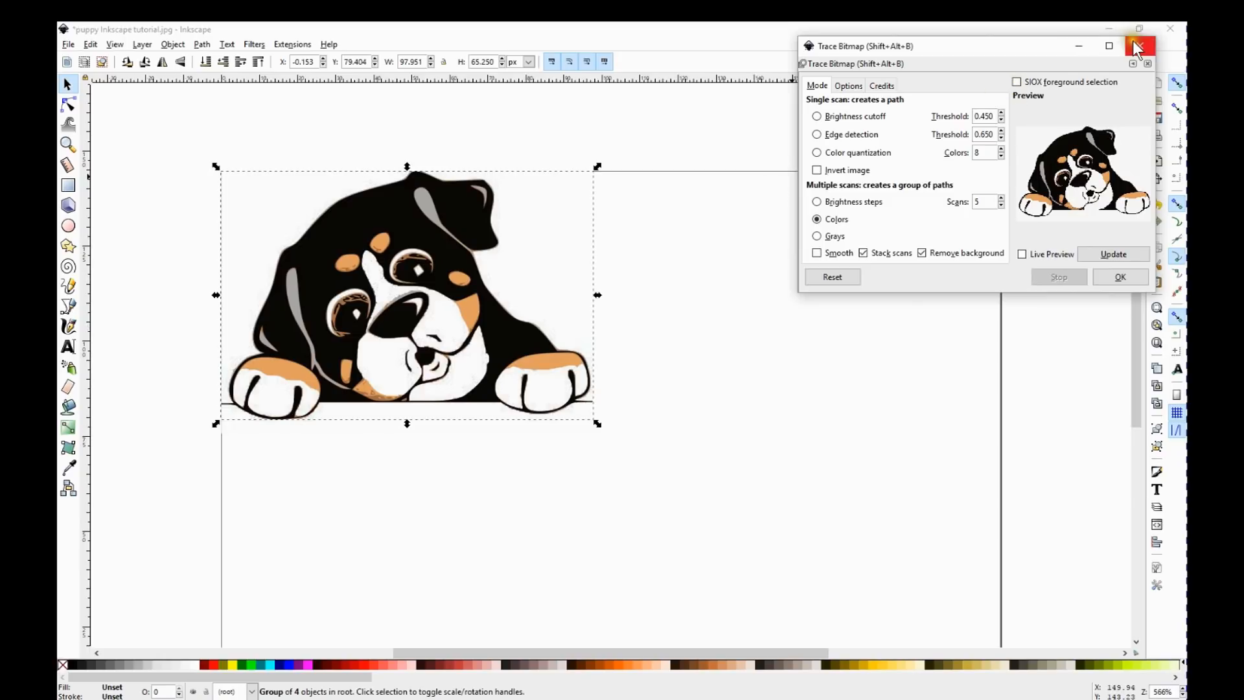
# Close Trace Bitmap and delete the original embedded puppy bitmap
pyautogui.click(1138, 45)
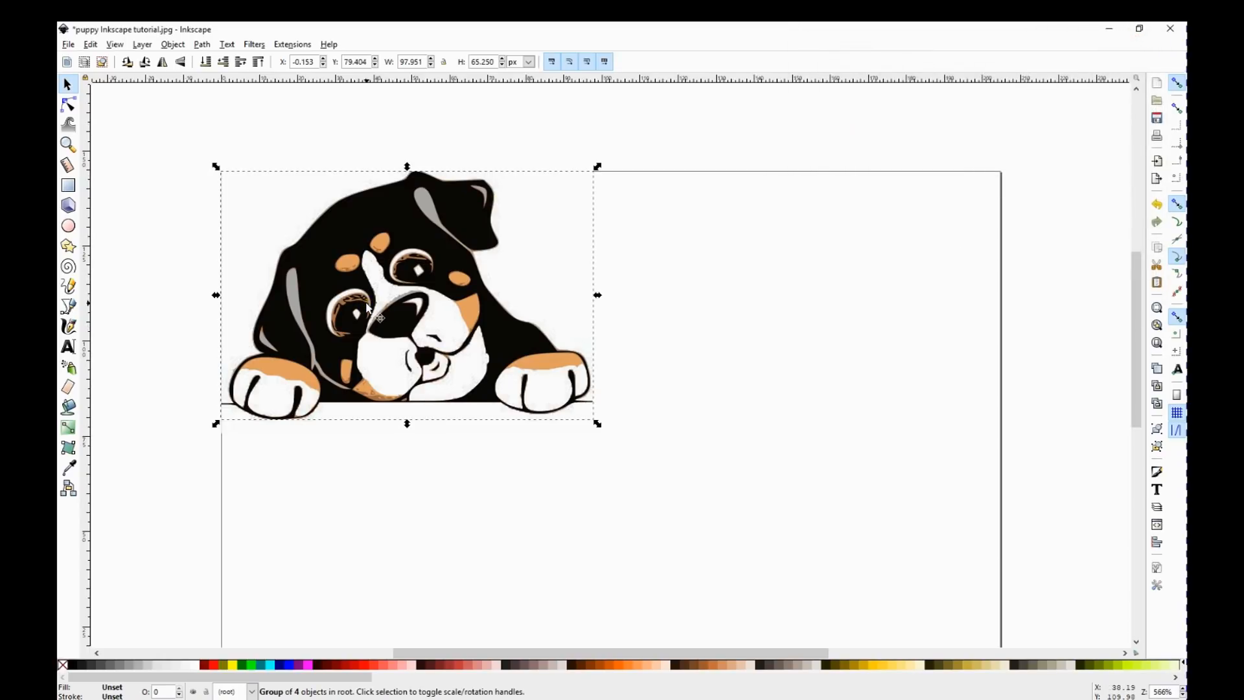
pyautogui.moveTo(591, 329)
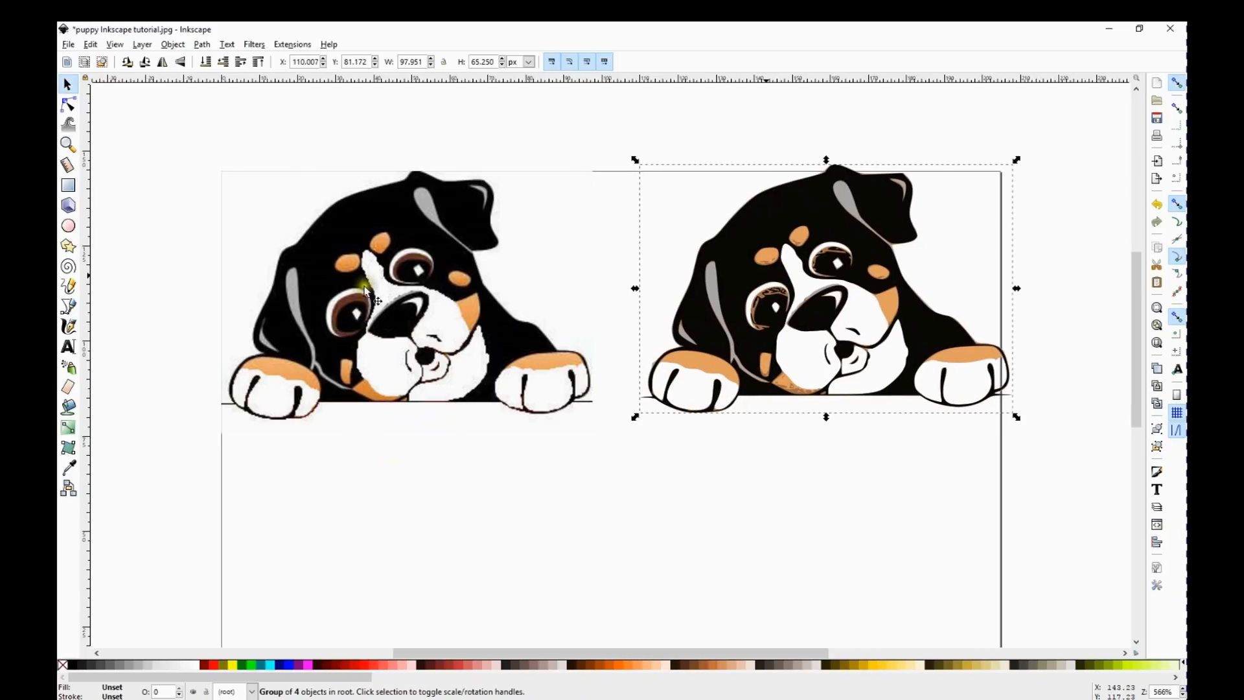
pyautogui.click(329, 296)
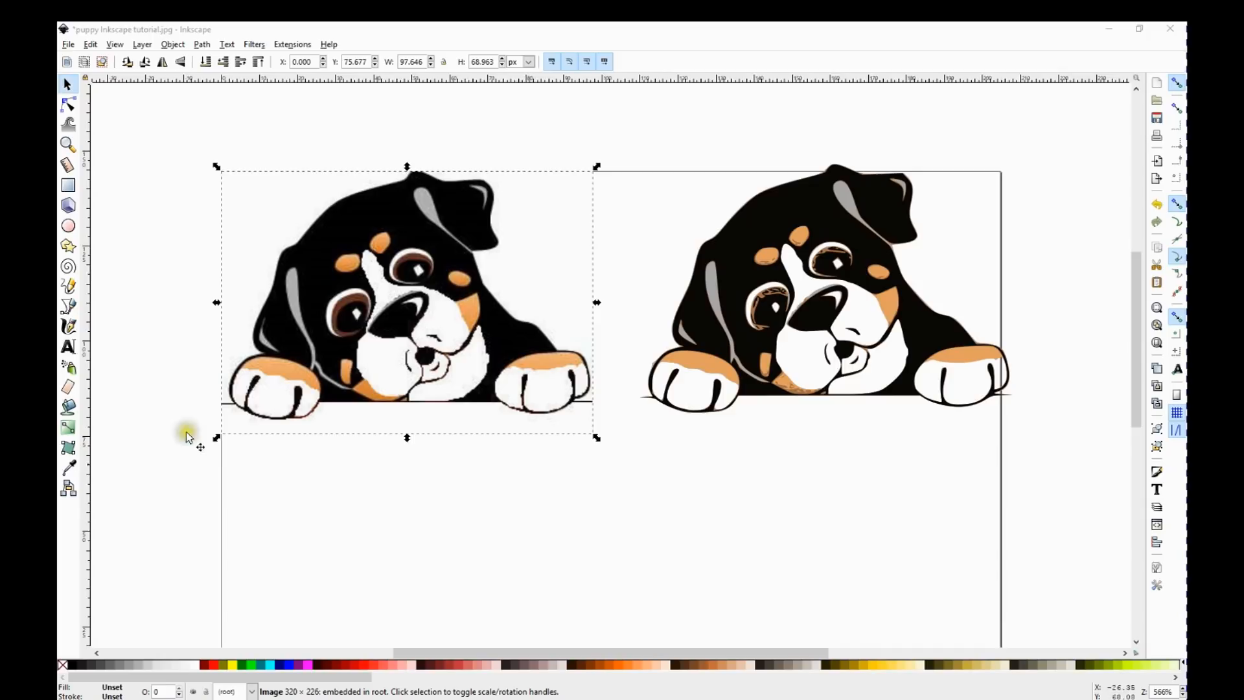
pyautogui.moveTo(407, 248)
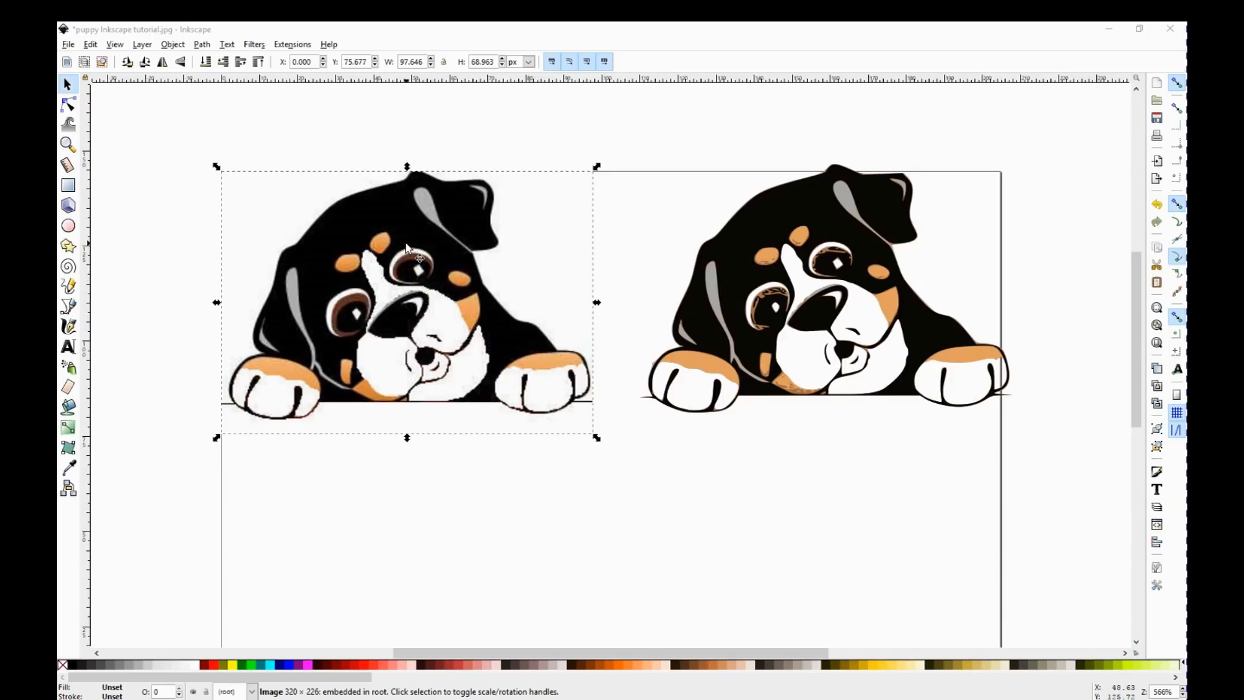
pyautogui.rightClick(408, 254)
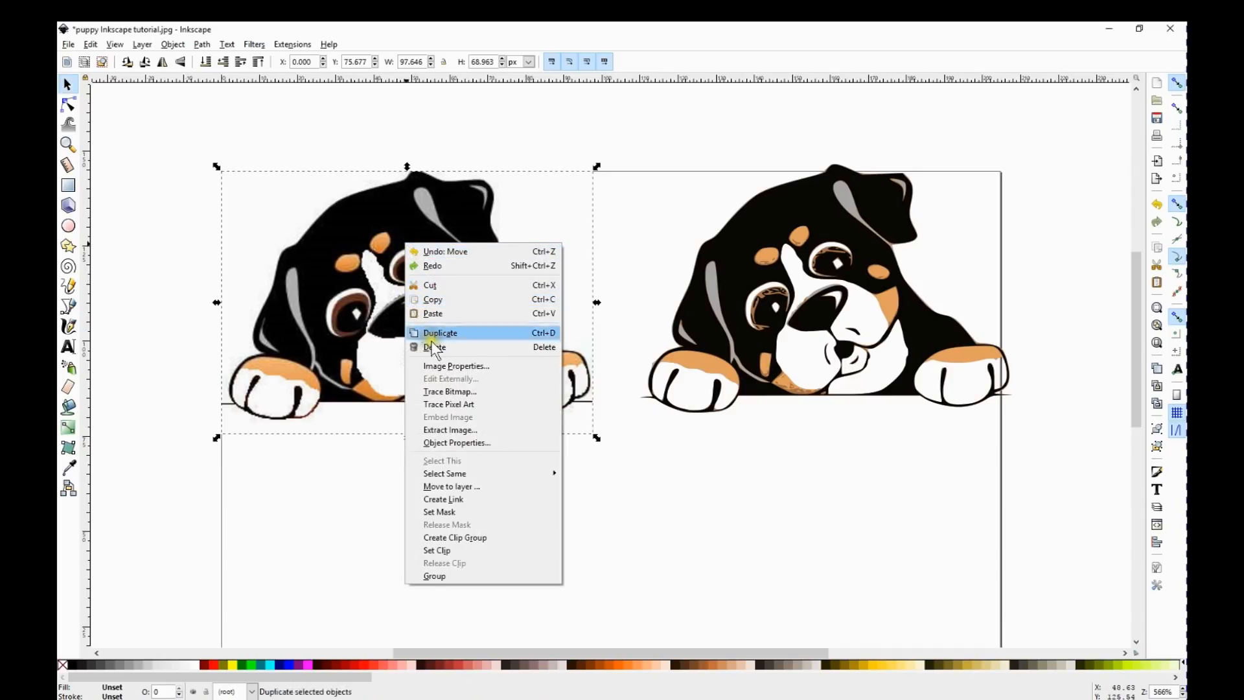
pyautogui.click(435, 347)
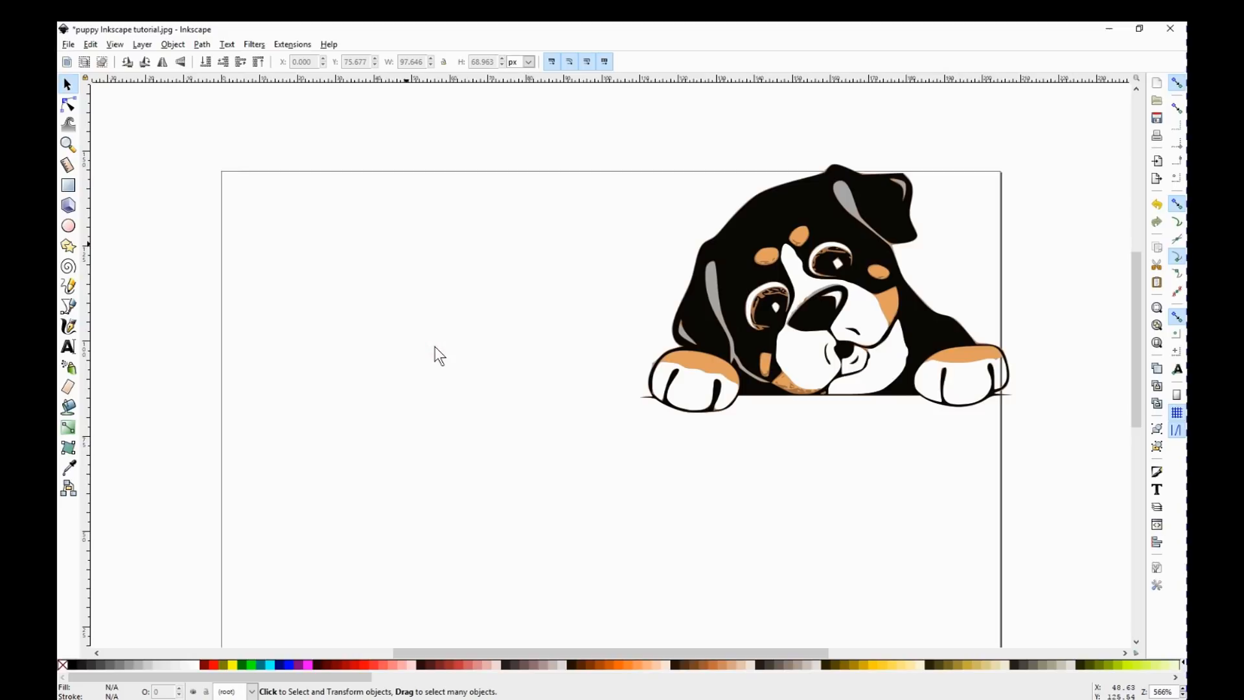
pyautogui.moveTo(385, 310)
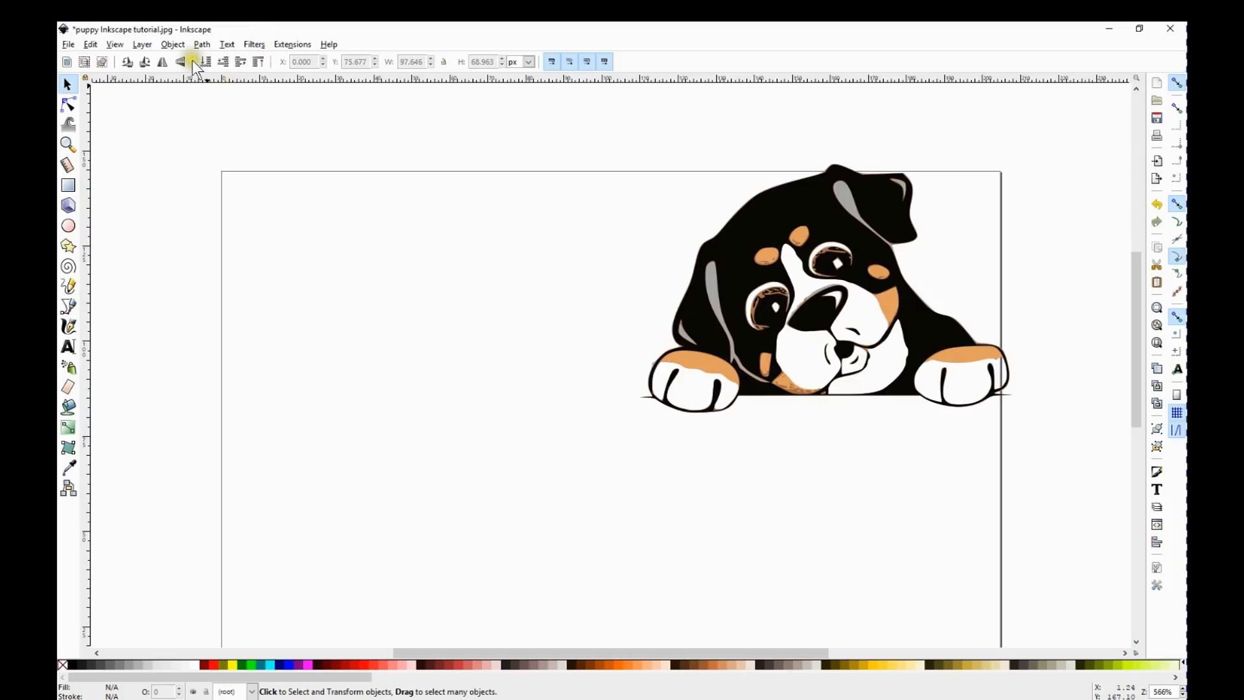
pyautogui.moveTo(710, 222)
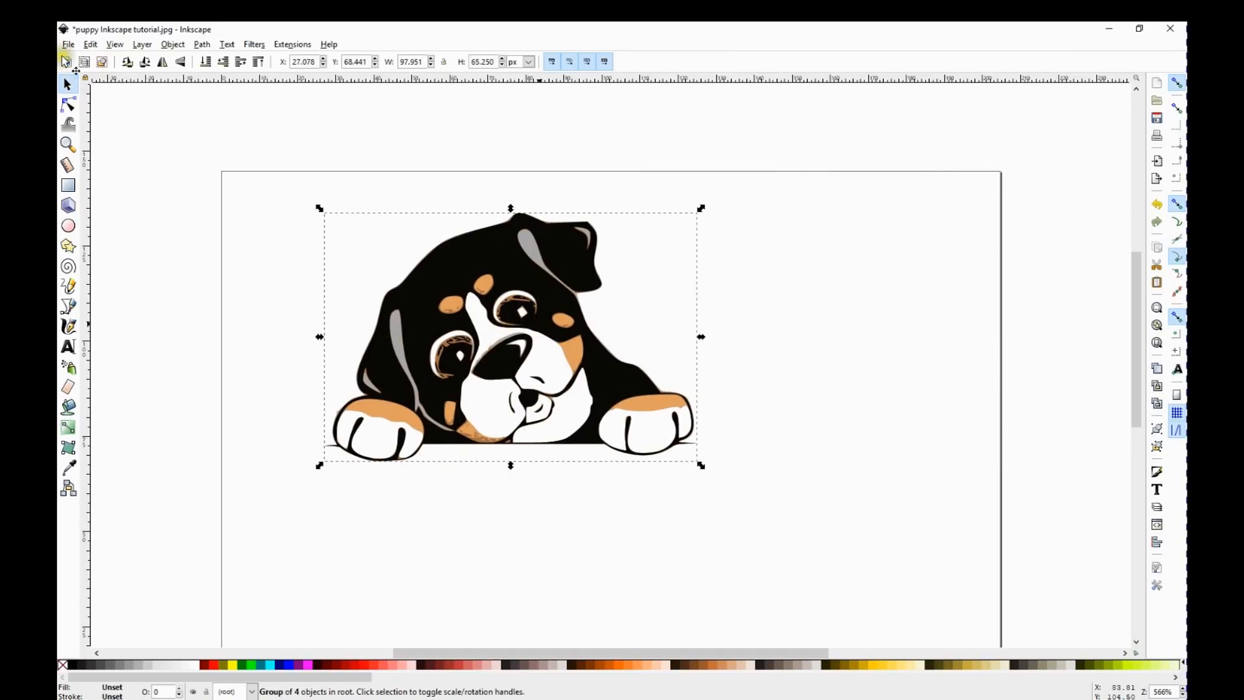
# Save the traced drawing as Plain SVG (*.svg) named 'puppy Inkscape tutorial'
pyautogui.click(68, 44)
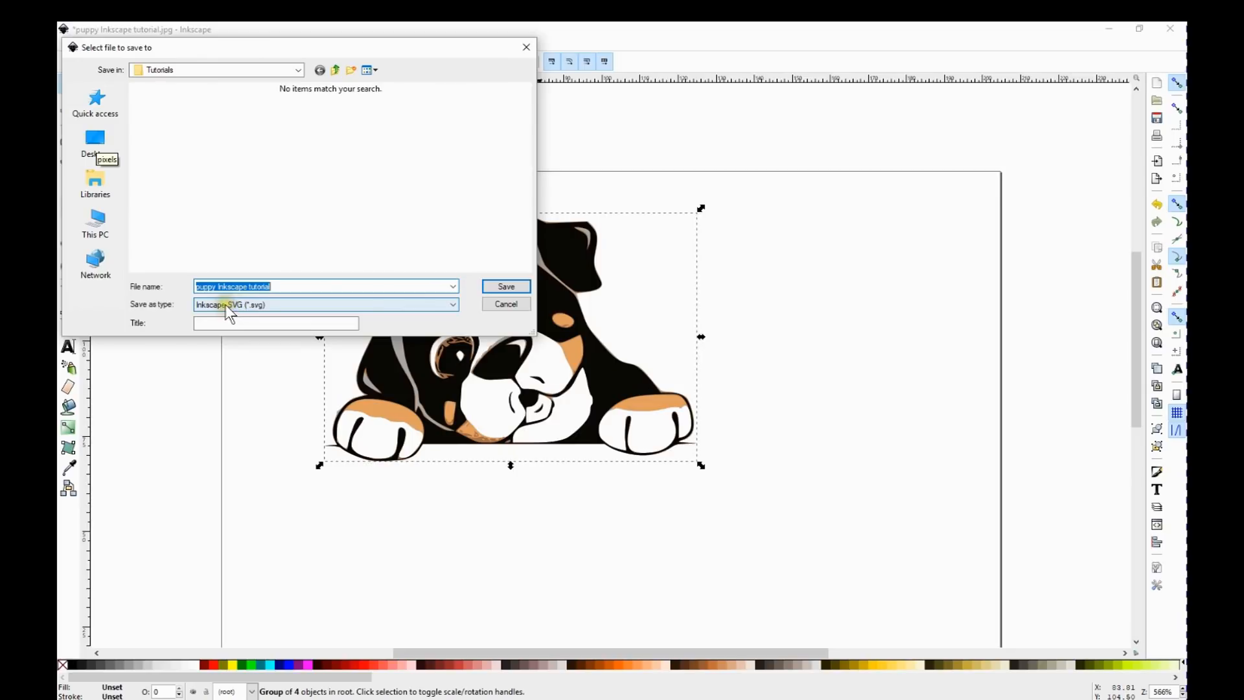
pyautogui.click(452, 304)
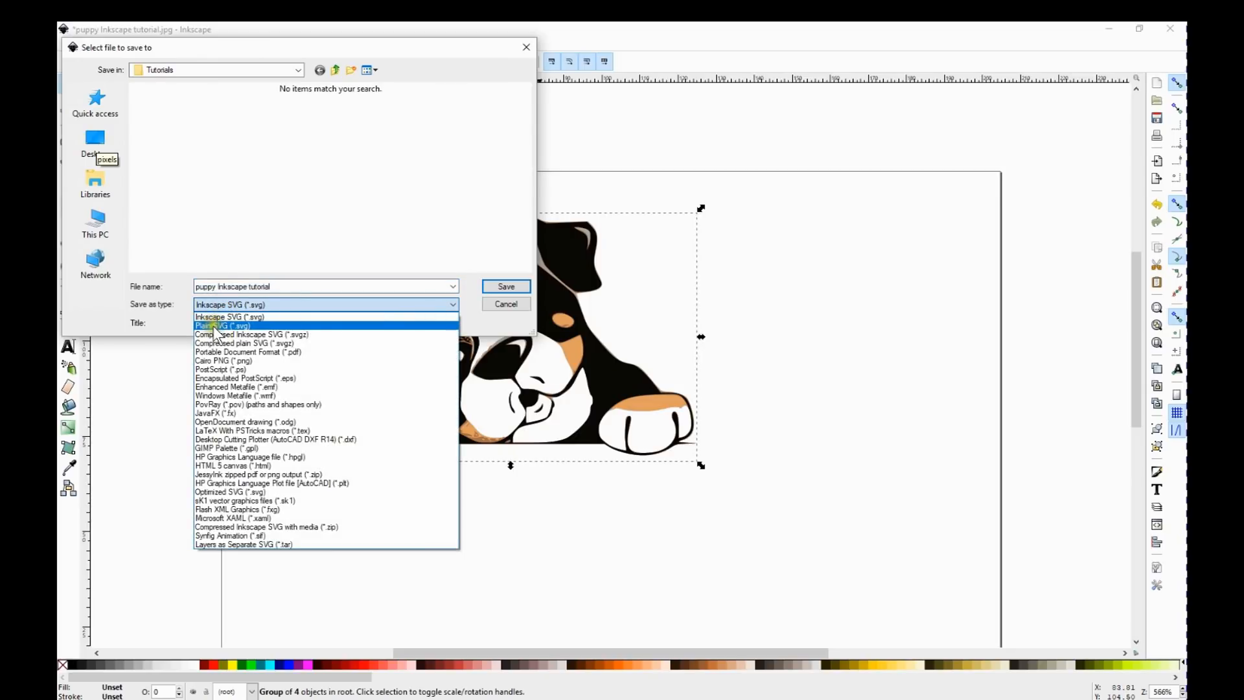
pyautogui.click(223, 326)
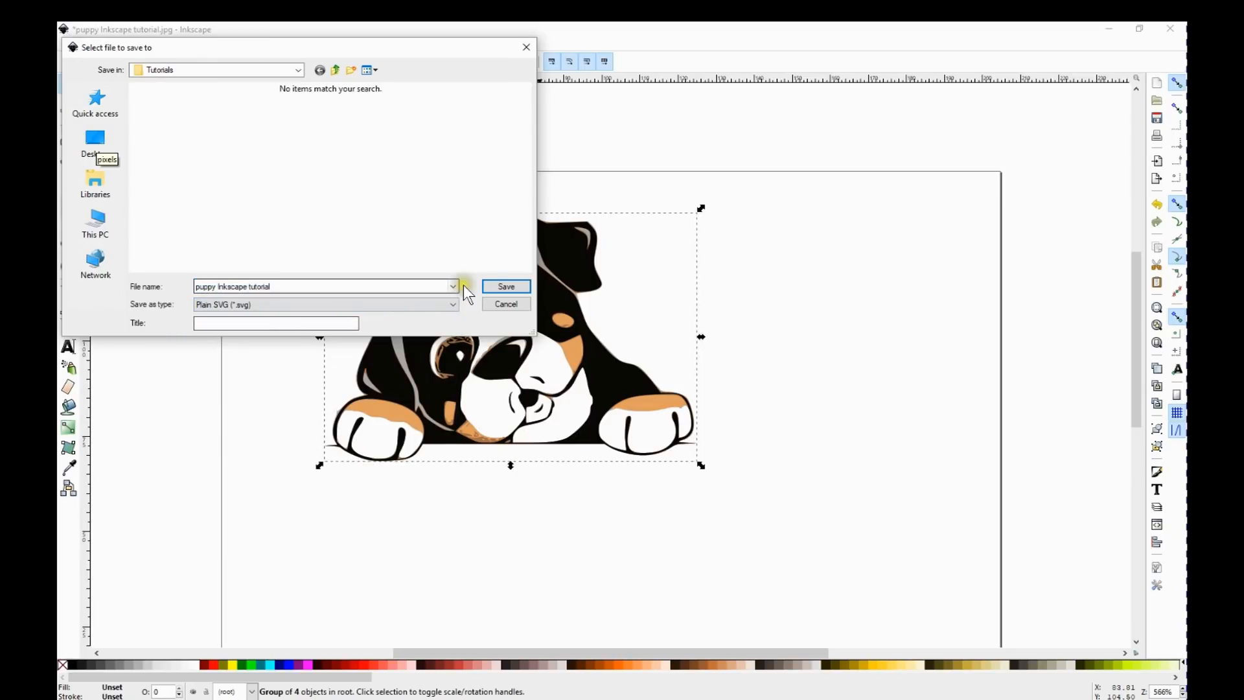
pyautogui.click(505, 287)
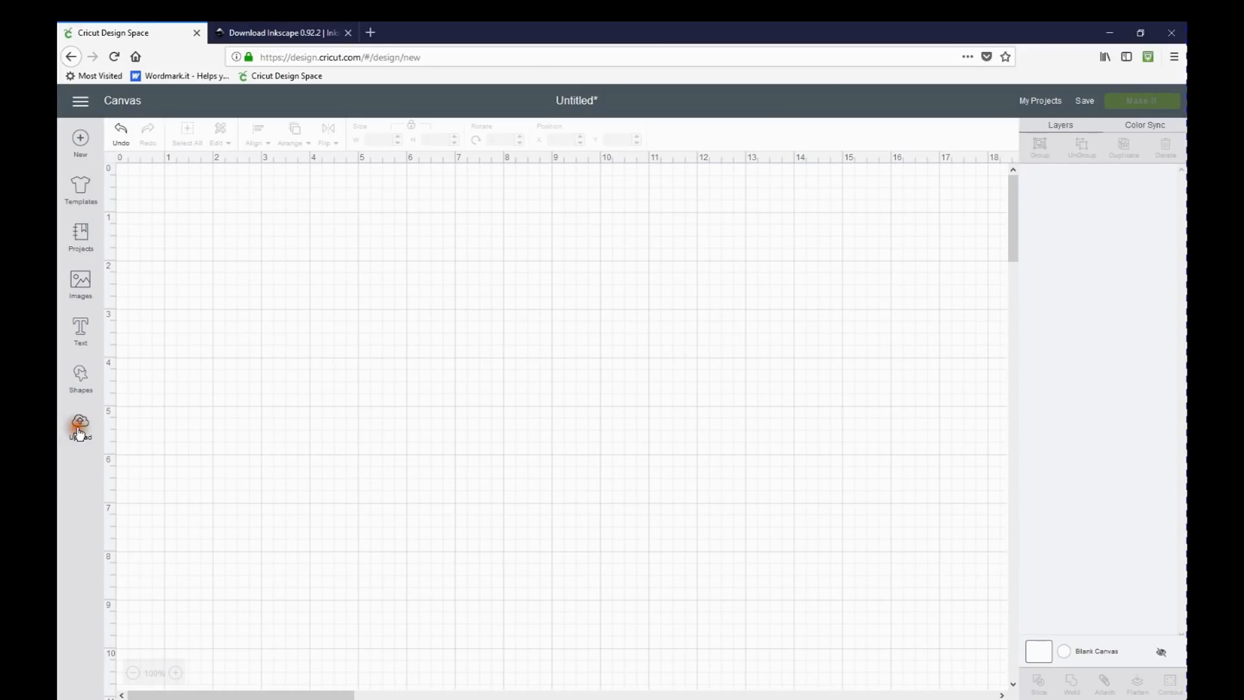
# Upload the puppy SVG through Upload Image, save it, and select its thumbnail
pyautogui.click(79, 424)
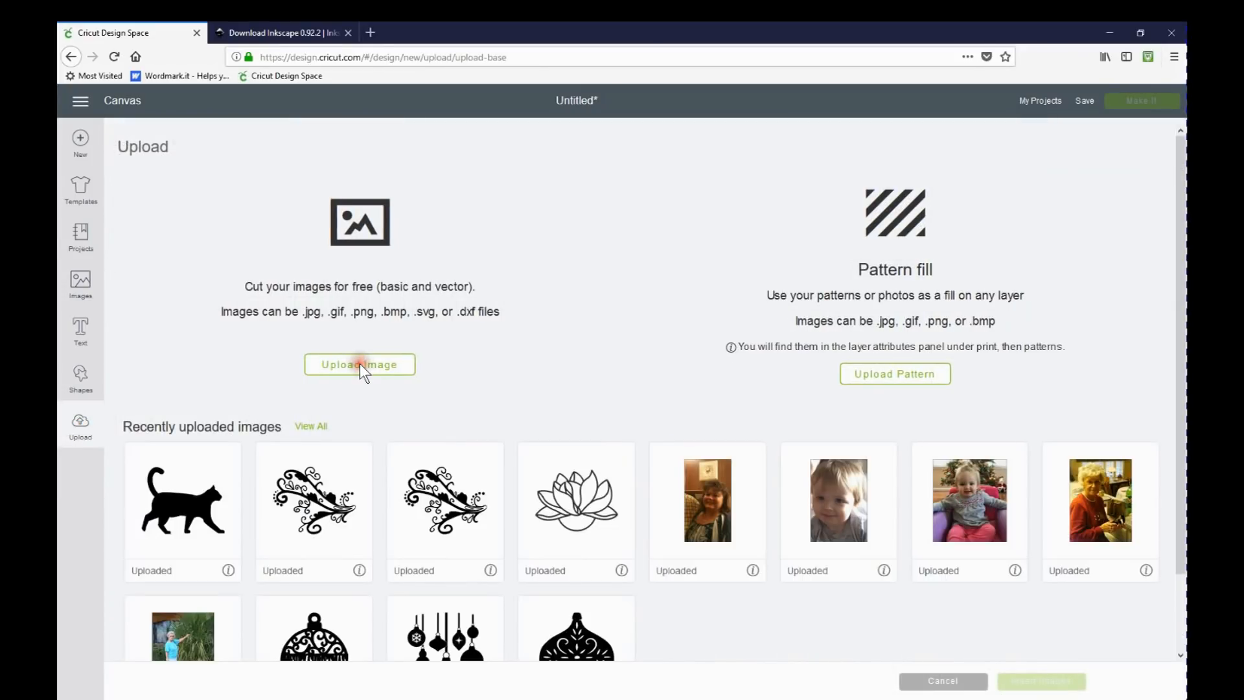
pyautogui.click(358, 364)
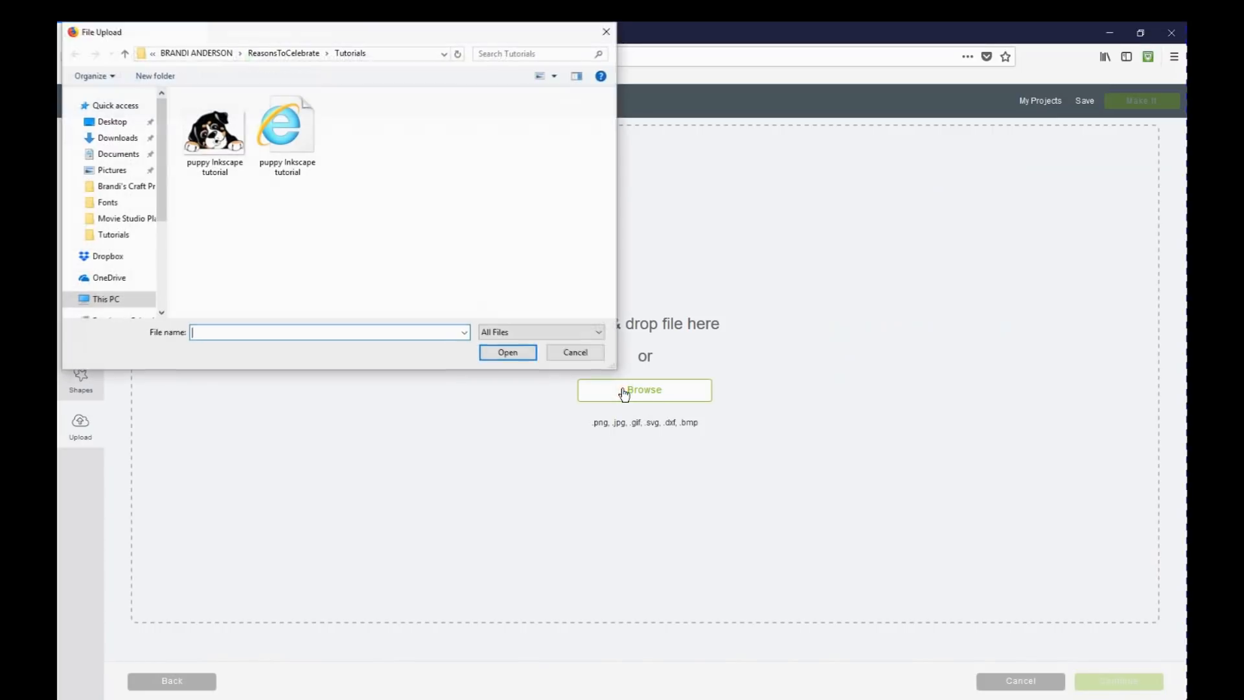
pyautogui.moveTo(287, 131)
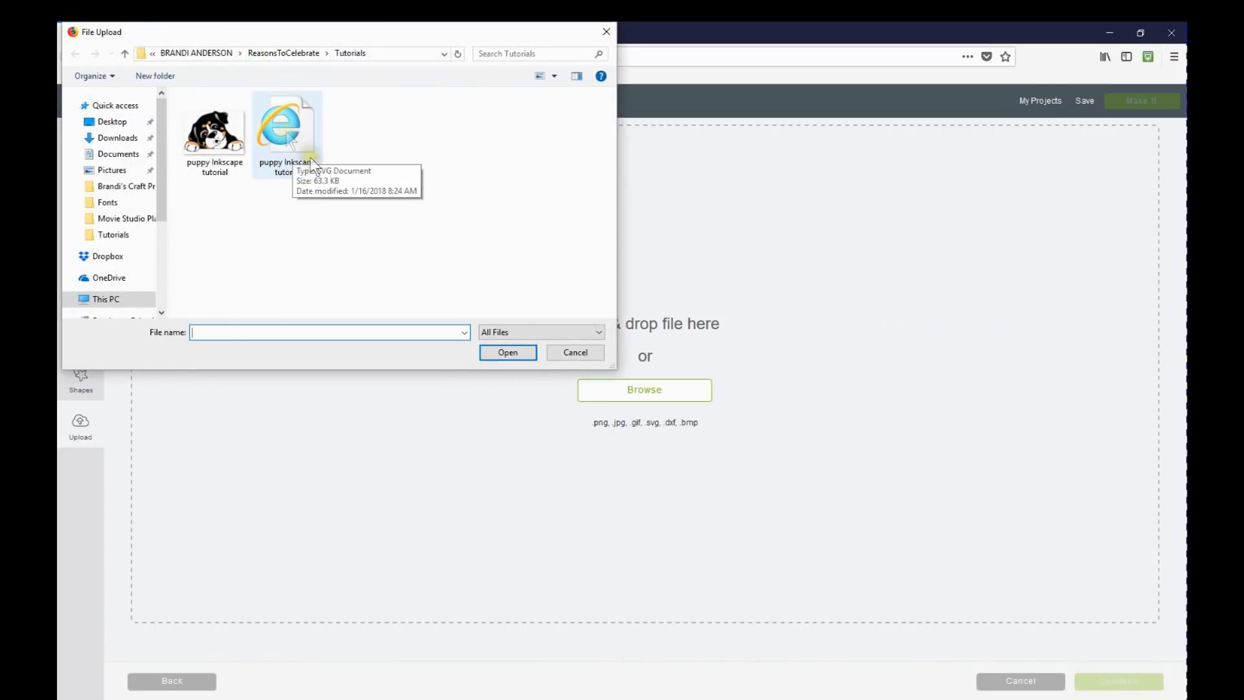
pyautogui.moveTo(288, 139)
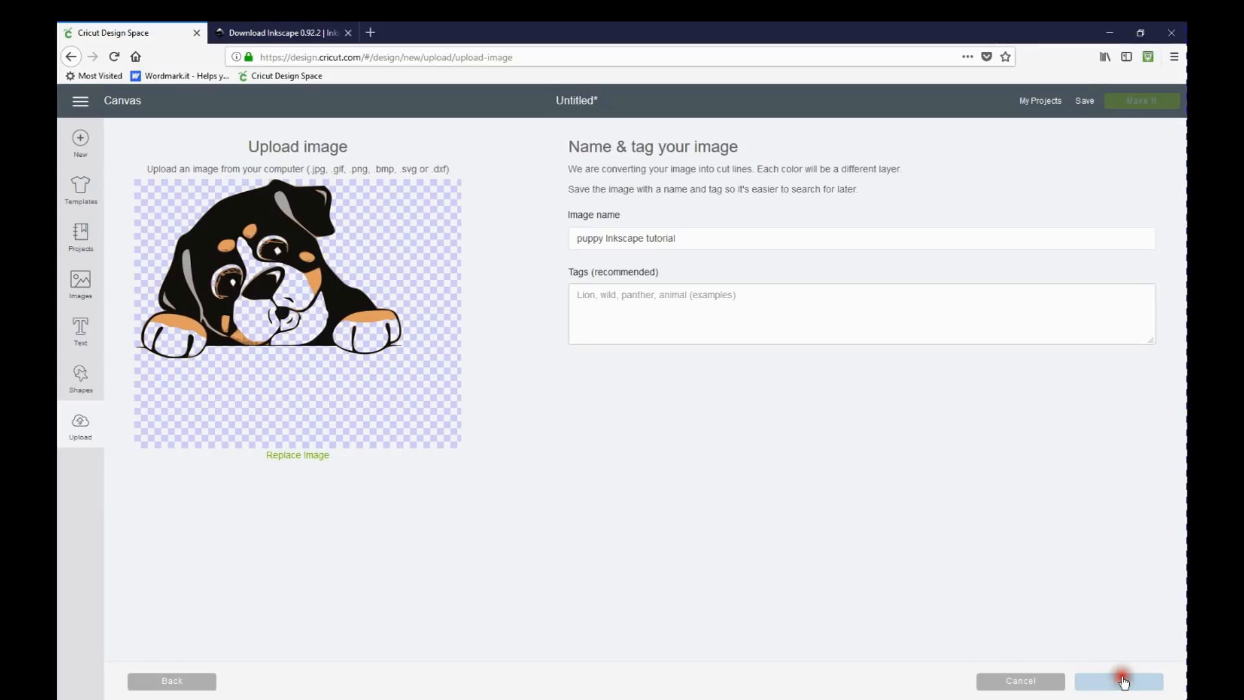
pyautogui.moveTo(389, 449)
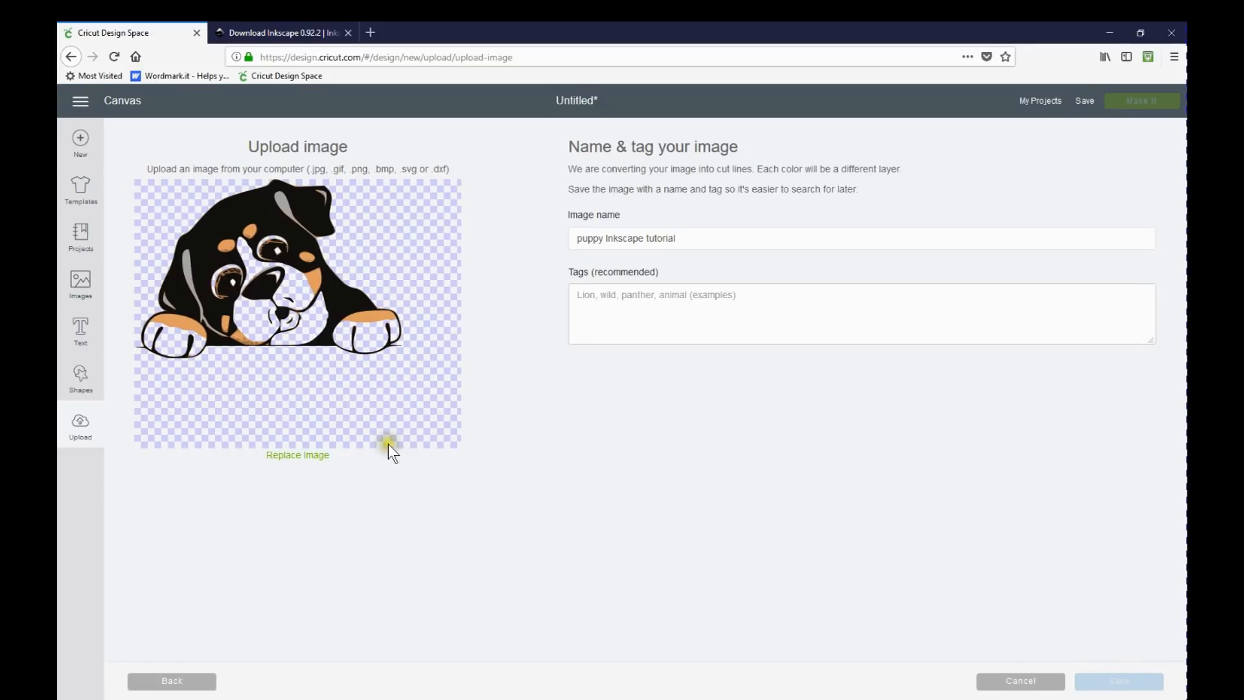
pyautogui.click(1118, 681)
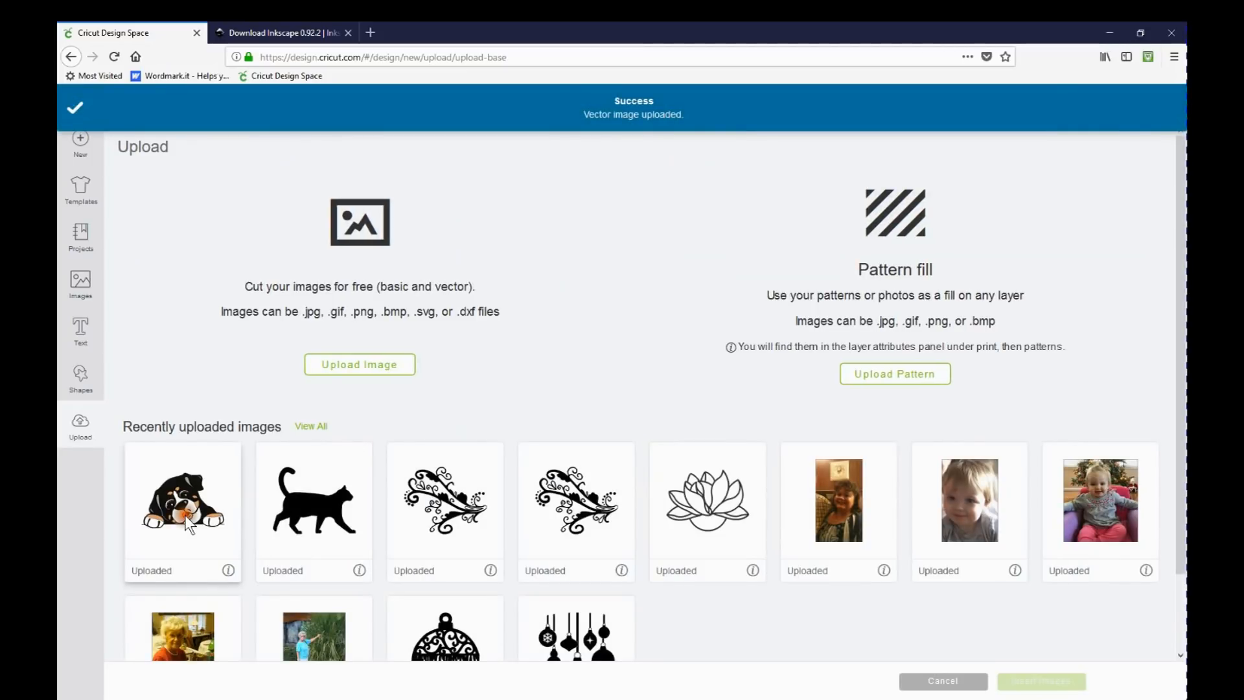
pyautogui.click(182, 501)
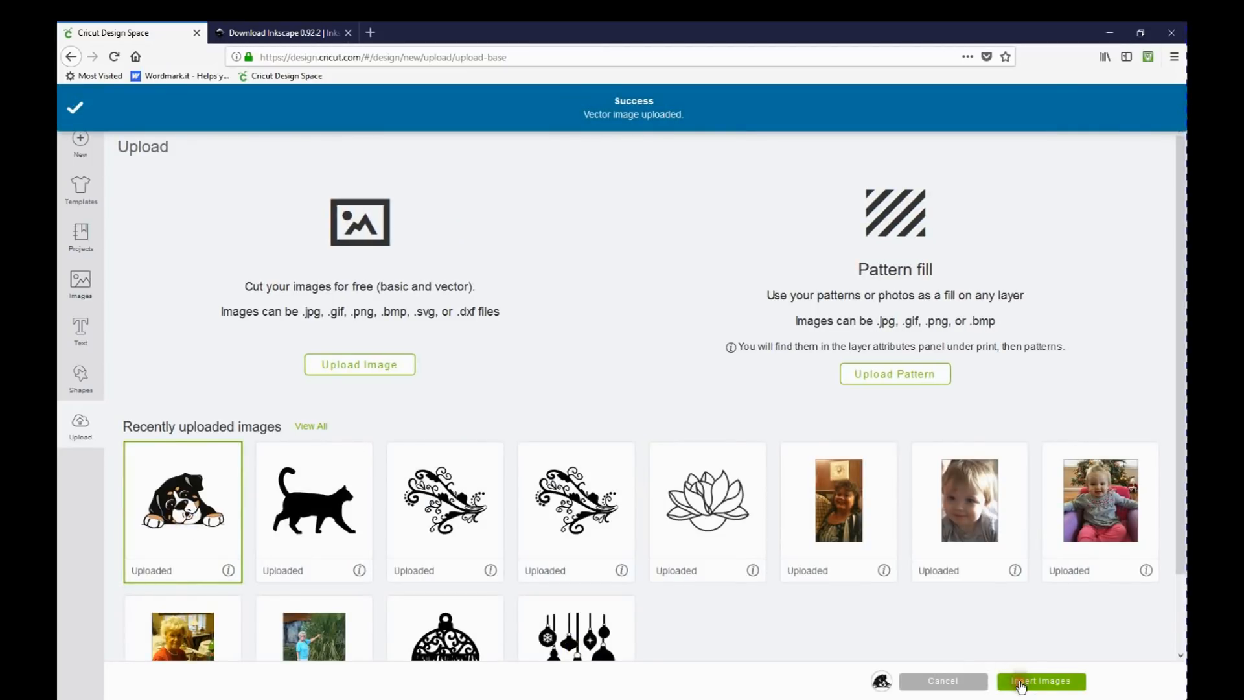
# Insert the puppy, drag it toward the top-left, and ungroup it into layers
pyautogui.click(1040, 681)
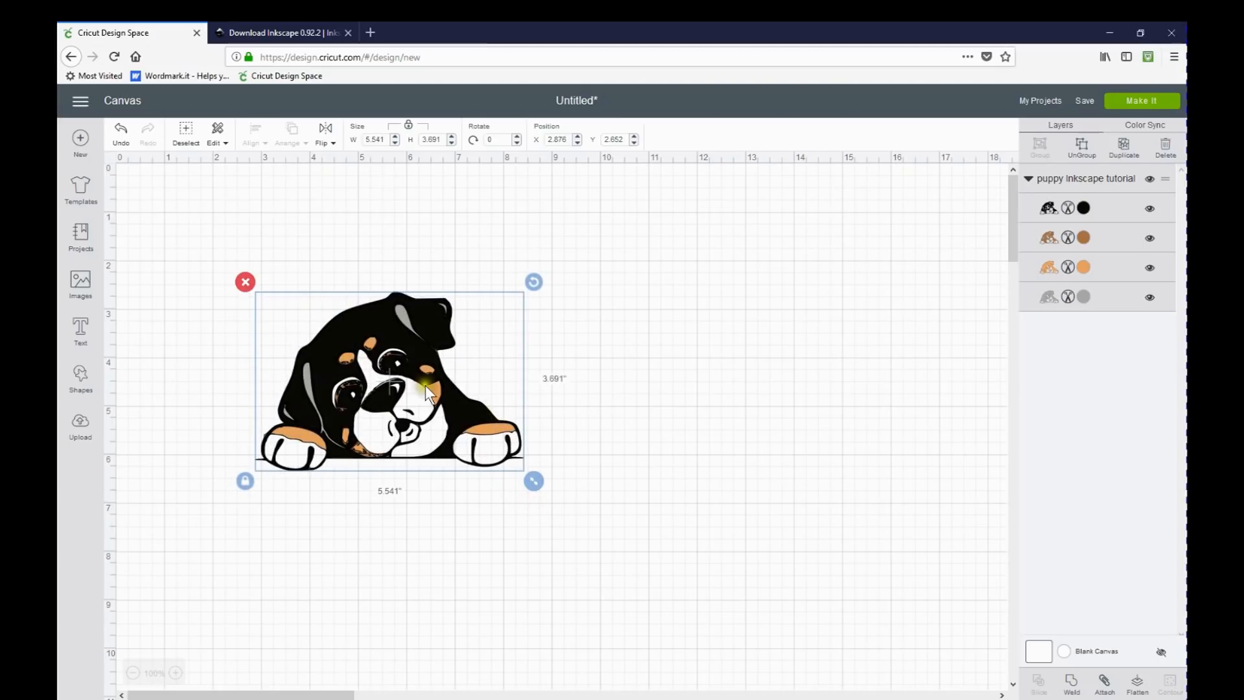
pyautogui.moveTo(389, 381); pyautogui.dragTo(337, 310)
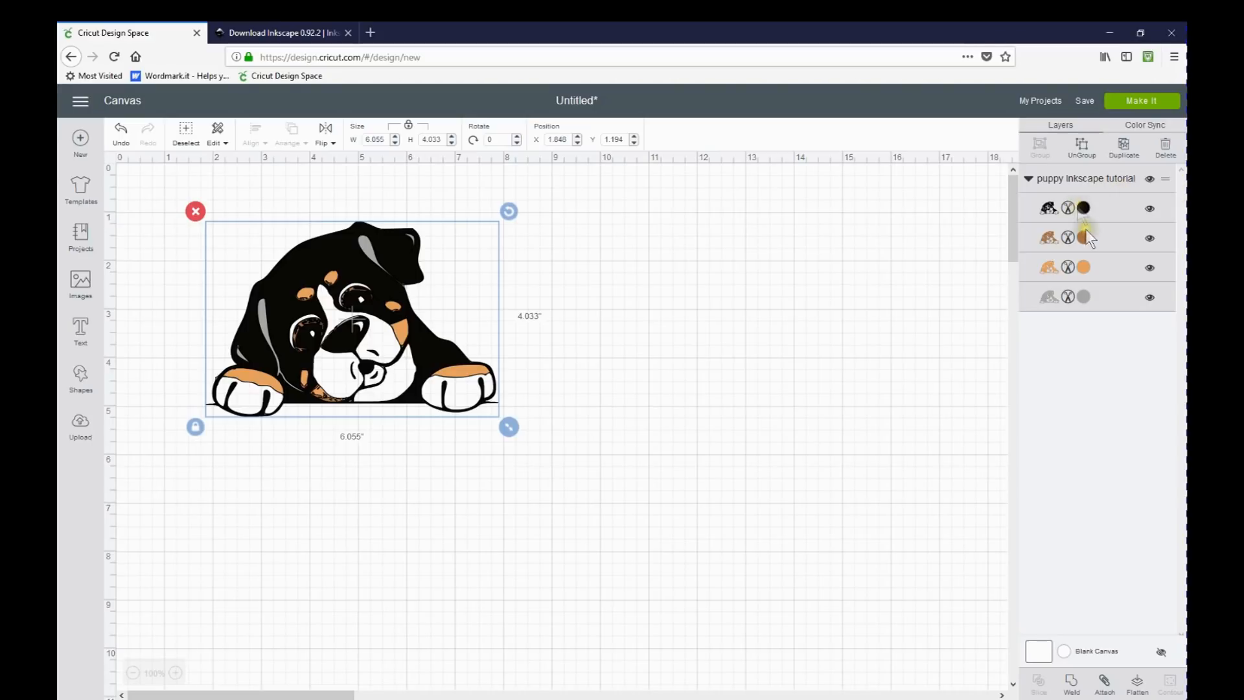
pyautogui.click(1081, 147)
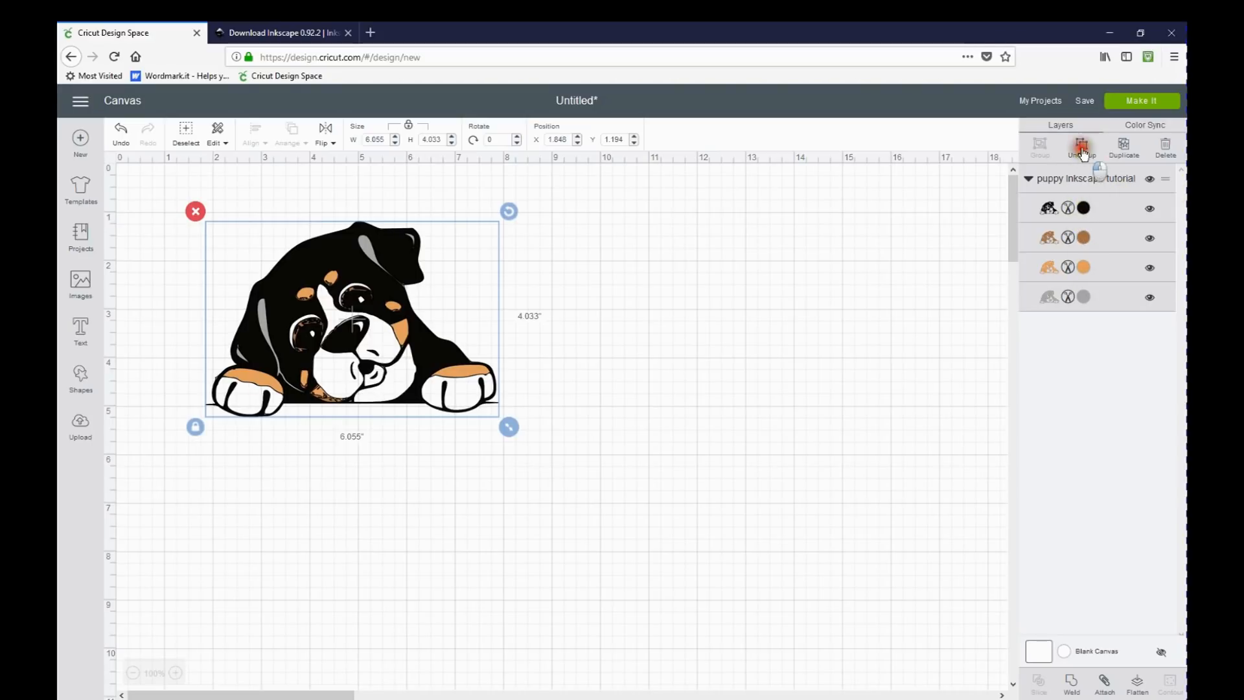
pyautogui.click(1081, 147)
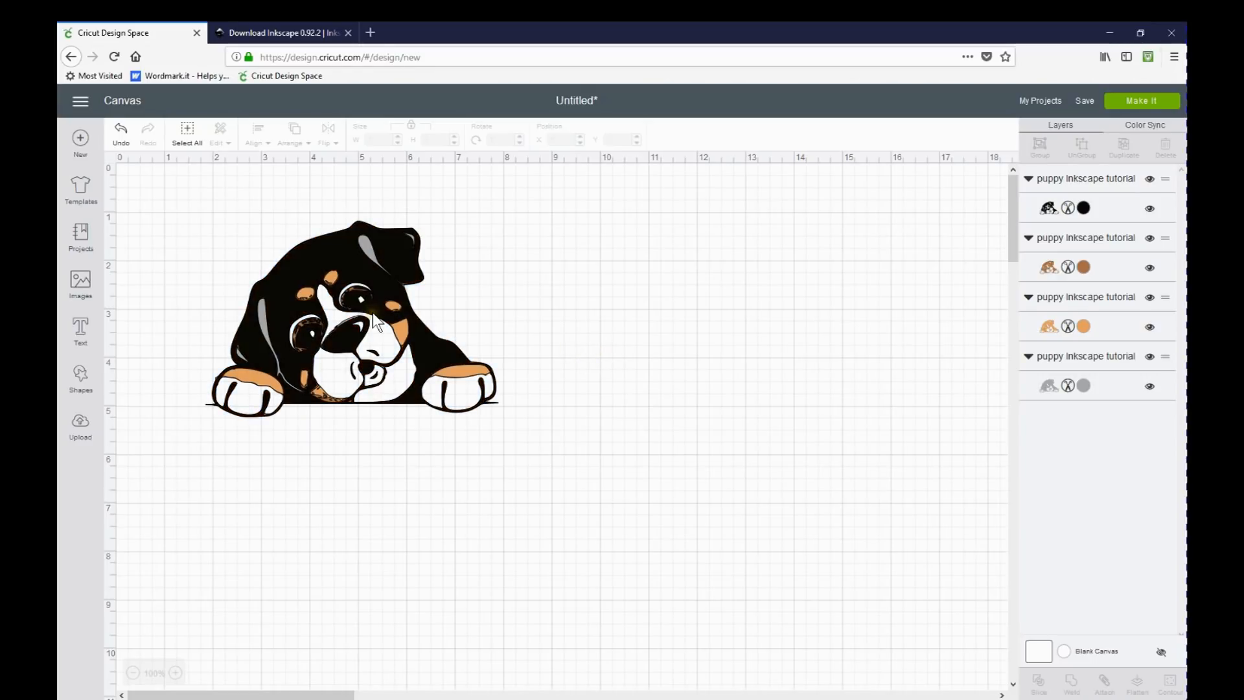
# Hide the grey puppy layer with its eye icon, then select the brown layer
pyautogui.click(353, 318)
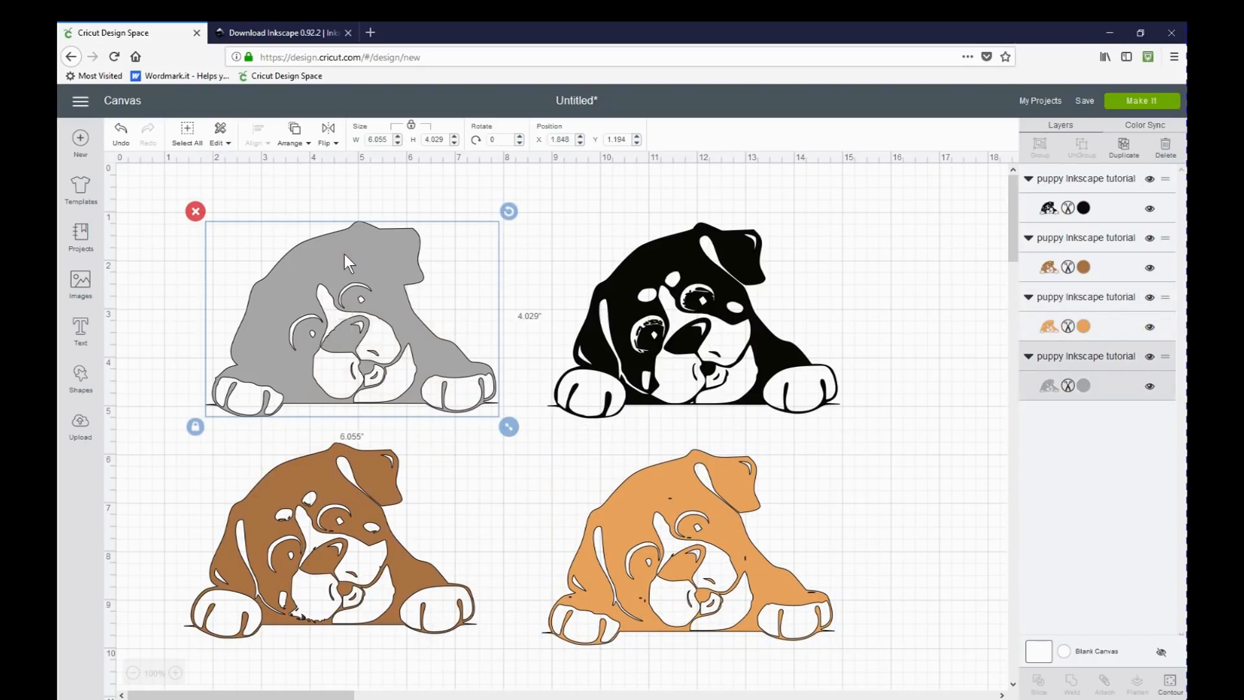
pyautogui.click(1149, 386)
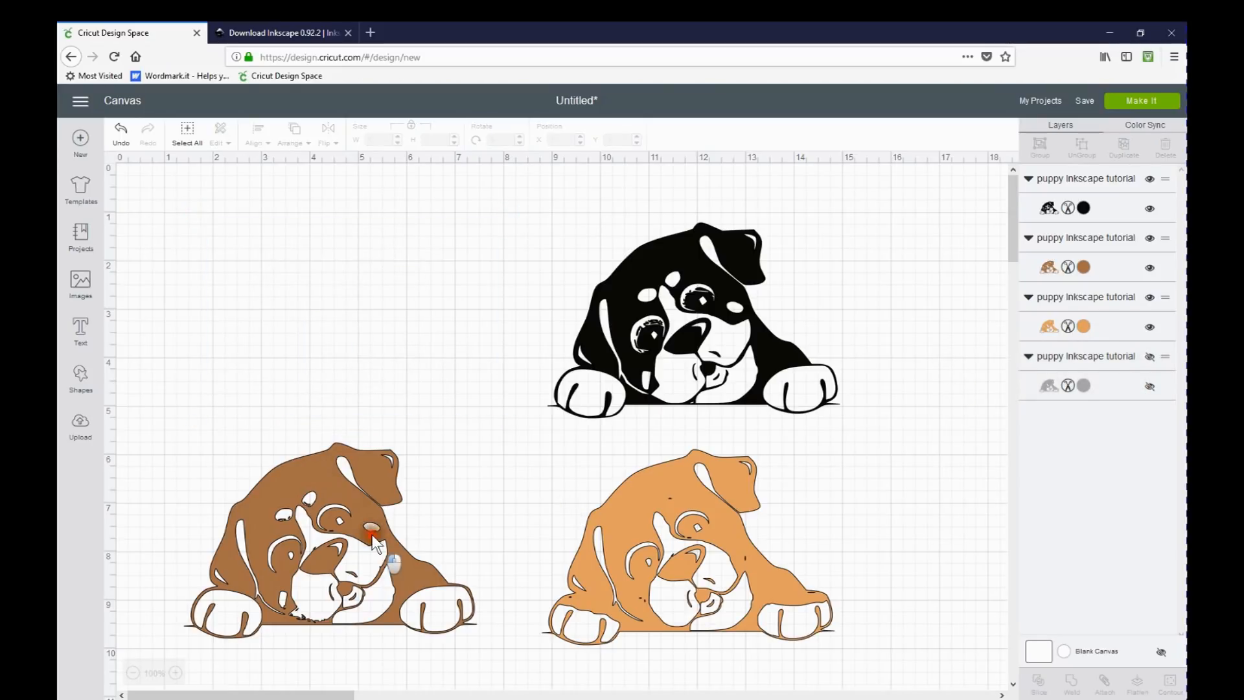
pyautogui.click(373, 544)
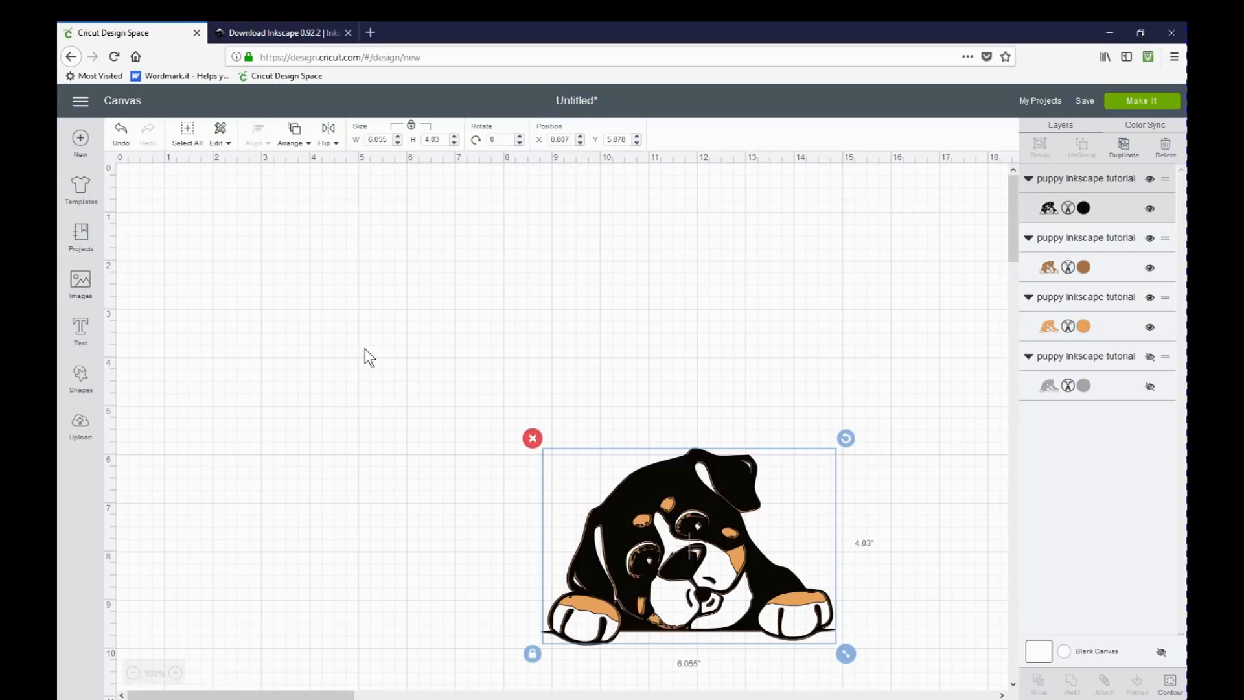
pyautogui.moveTo(340, 515)
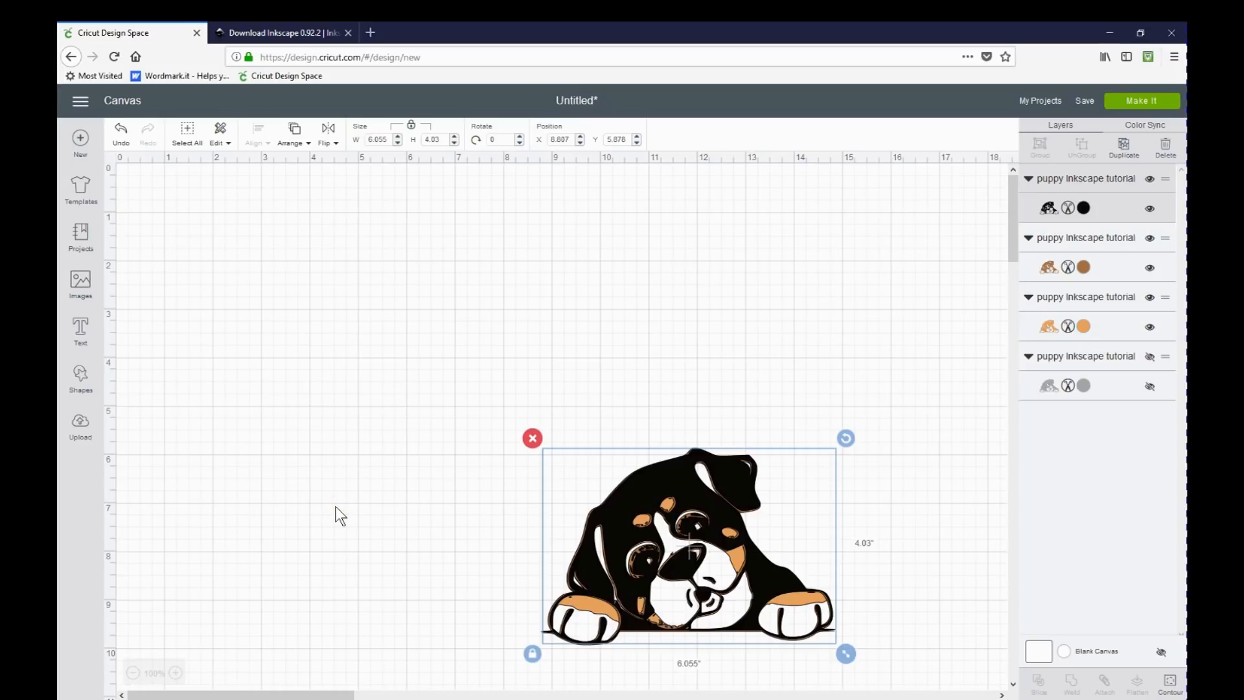
pyautogui.moveTo(307, 658)
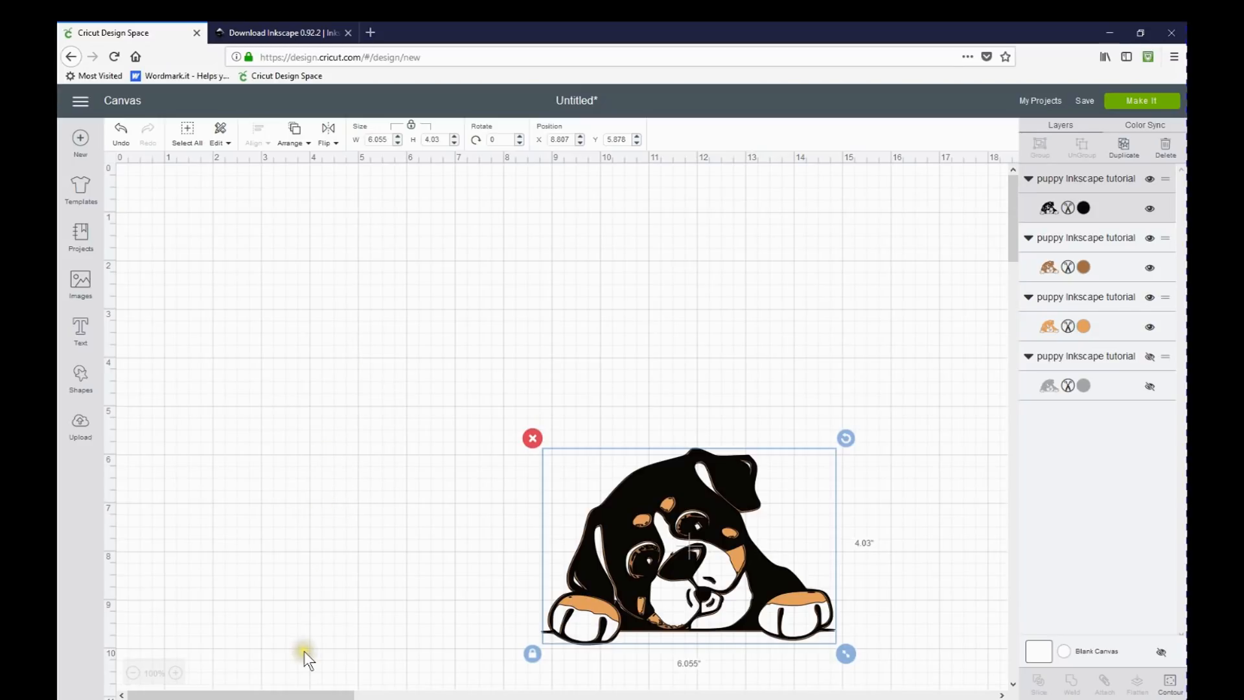
pyautogui.moveTo(308, 659)
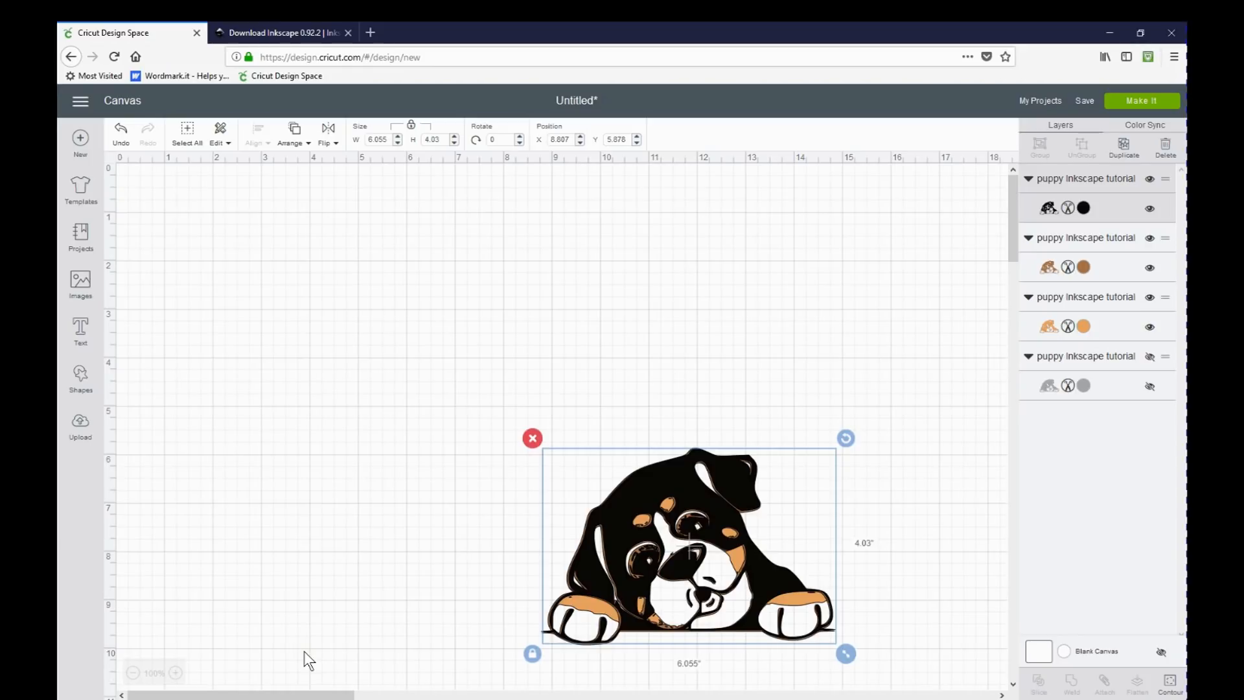